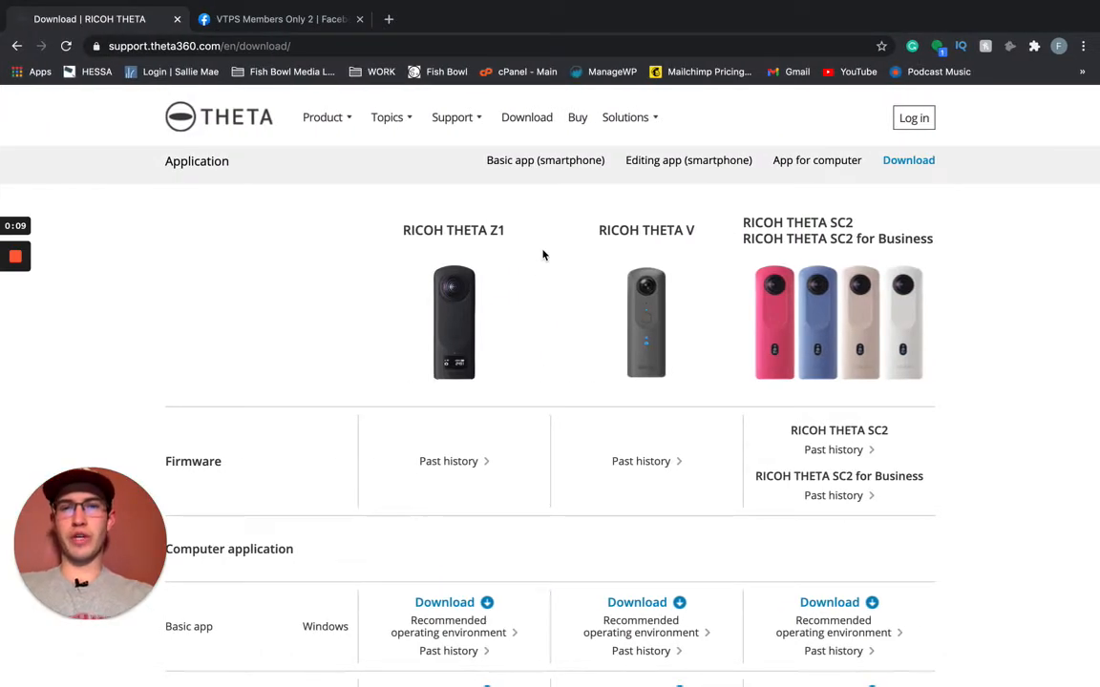
Download the Mac version of the Lightroom Classic stitching plugin from the RICOH THETA site.
scroll("down", 3)
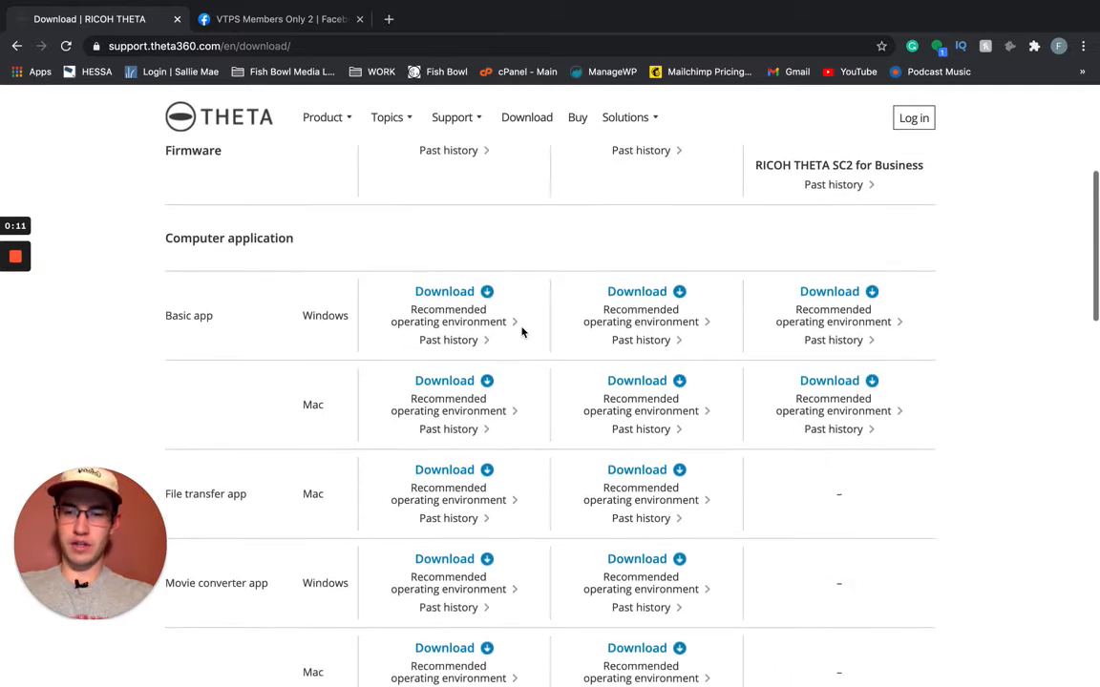
scroll("down", 3)
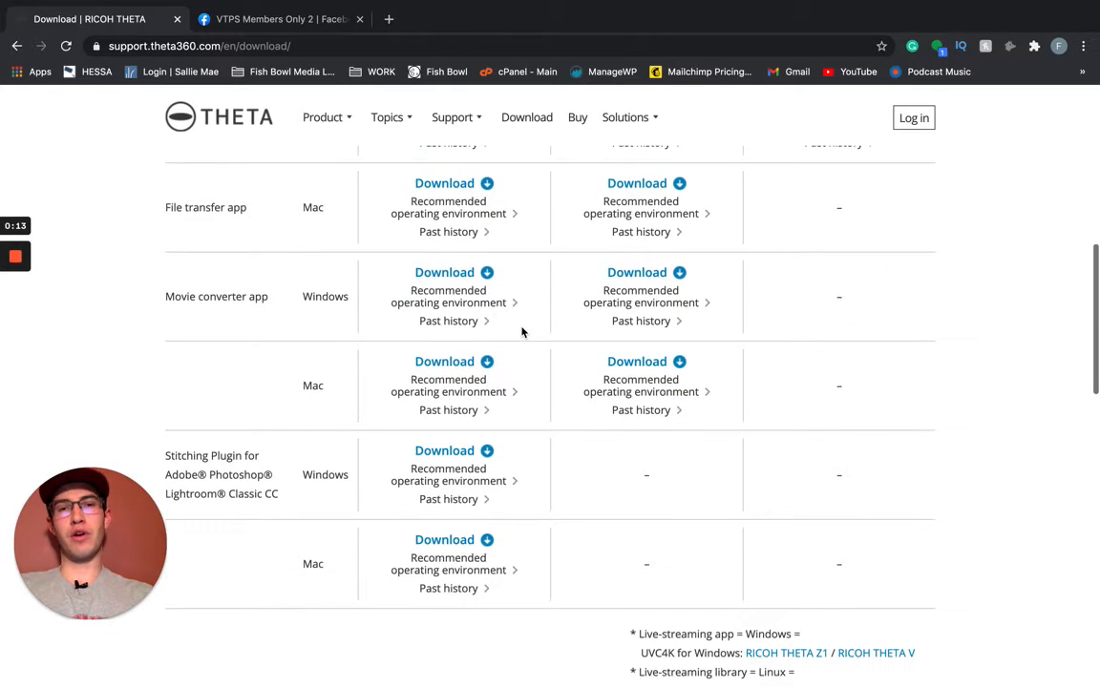
scroll("down", 3)
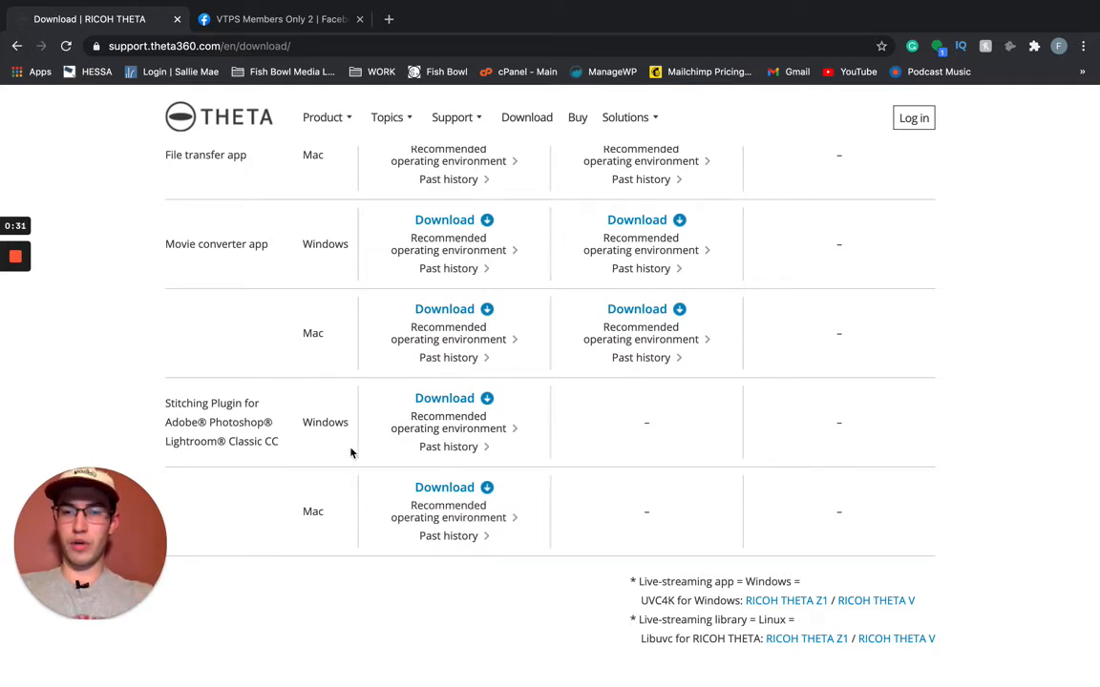
mouse_move(365, 516)
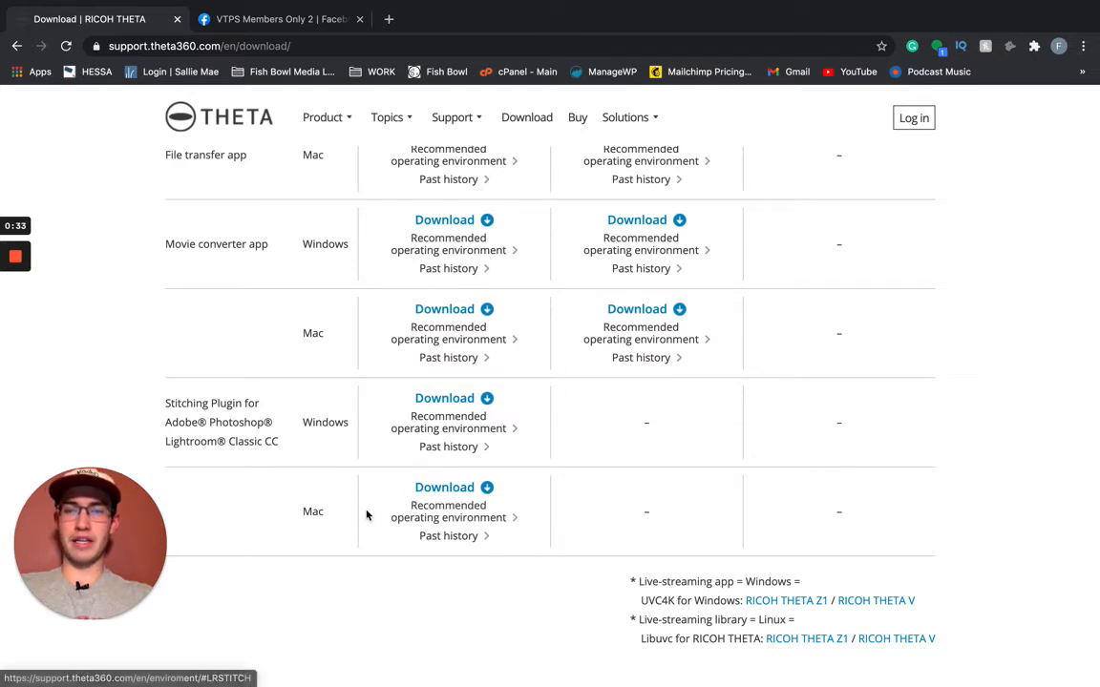
mouse_move(331, 387)
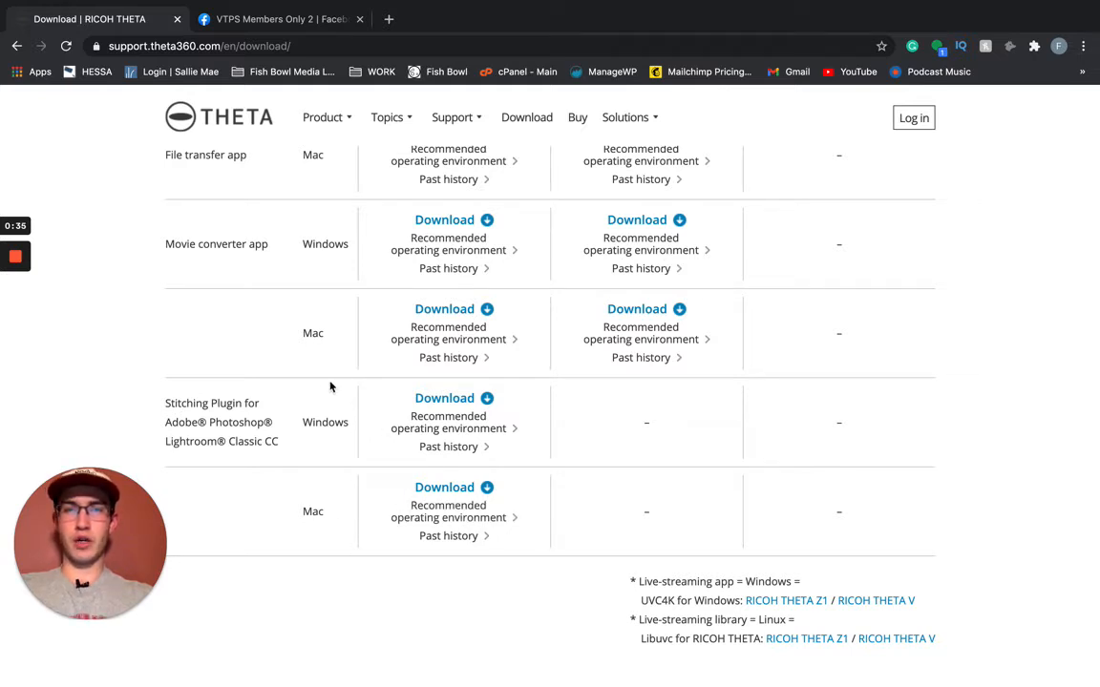
mouse_move(336, 370)
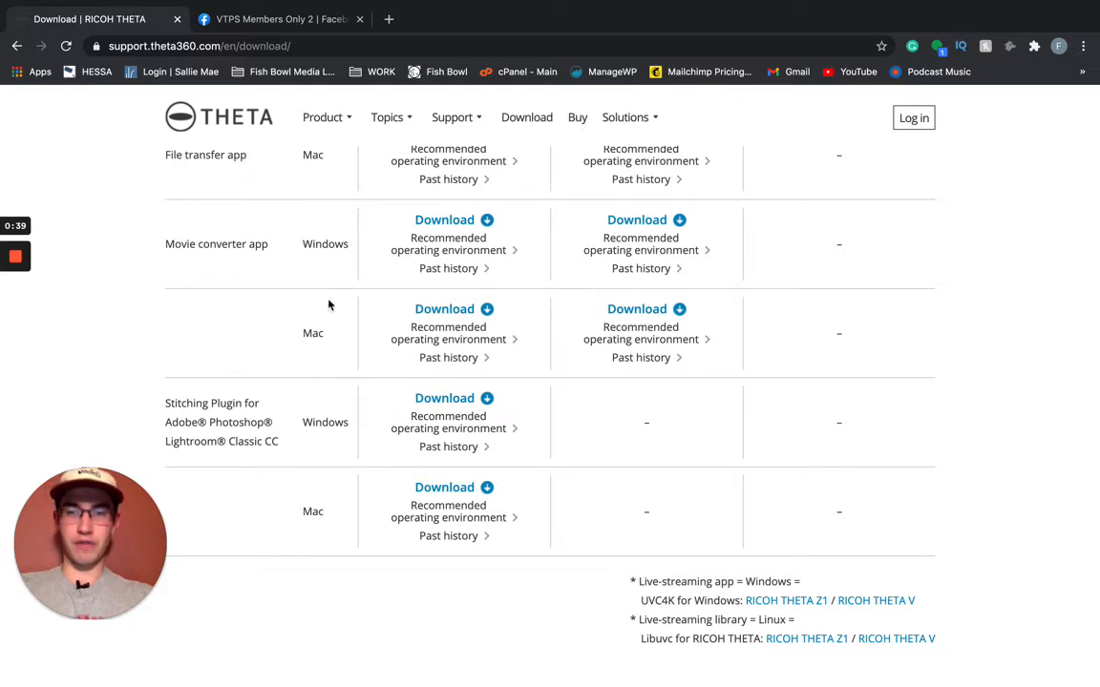
mouse_move(379, 232)
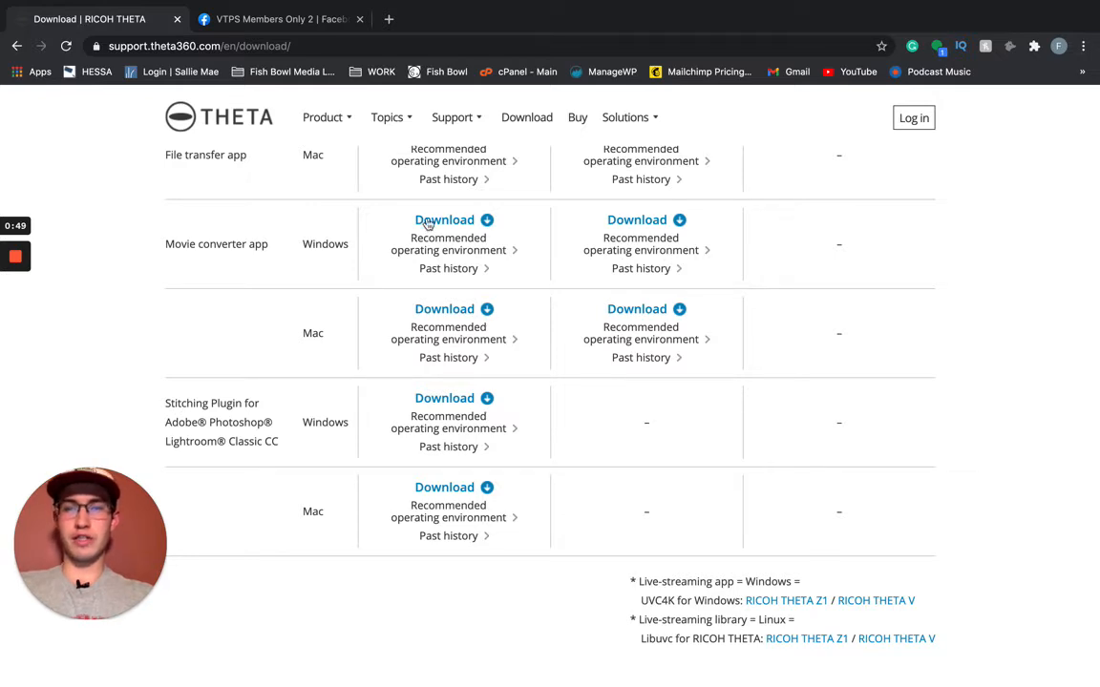
scroll("down", 3)
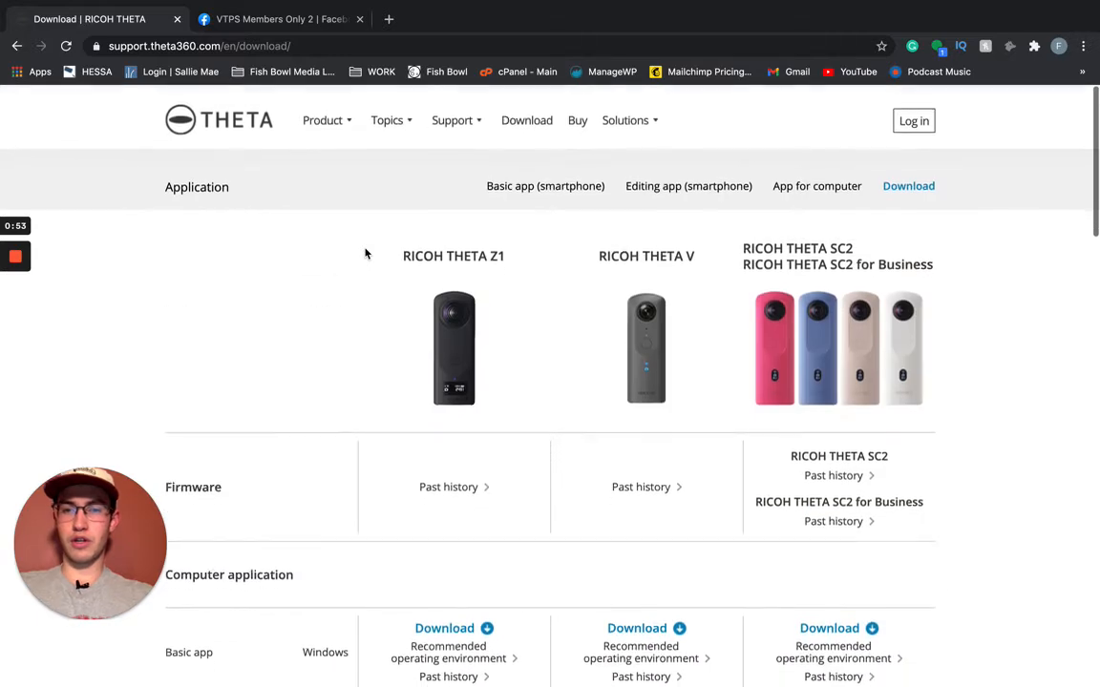
scroll("down", 3)
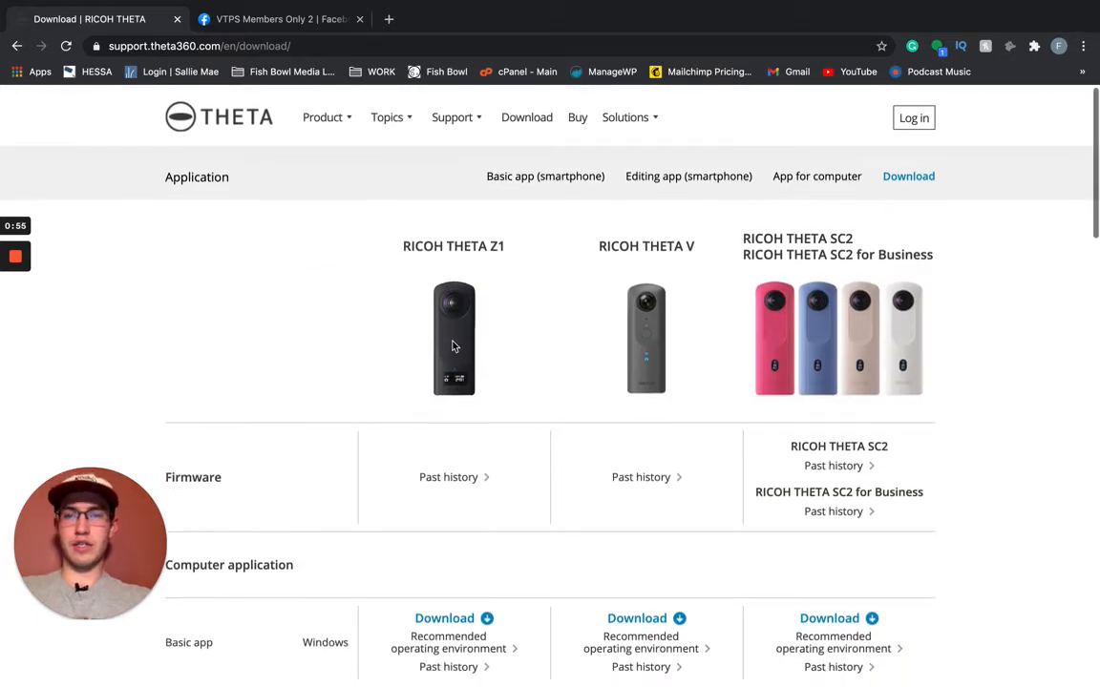
scroll("down", 3)
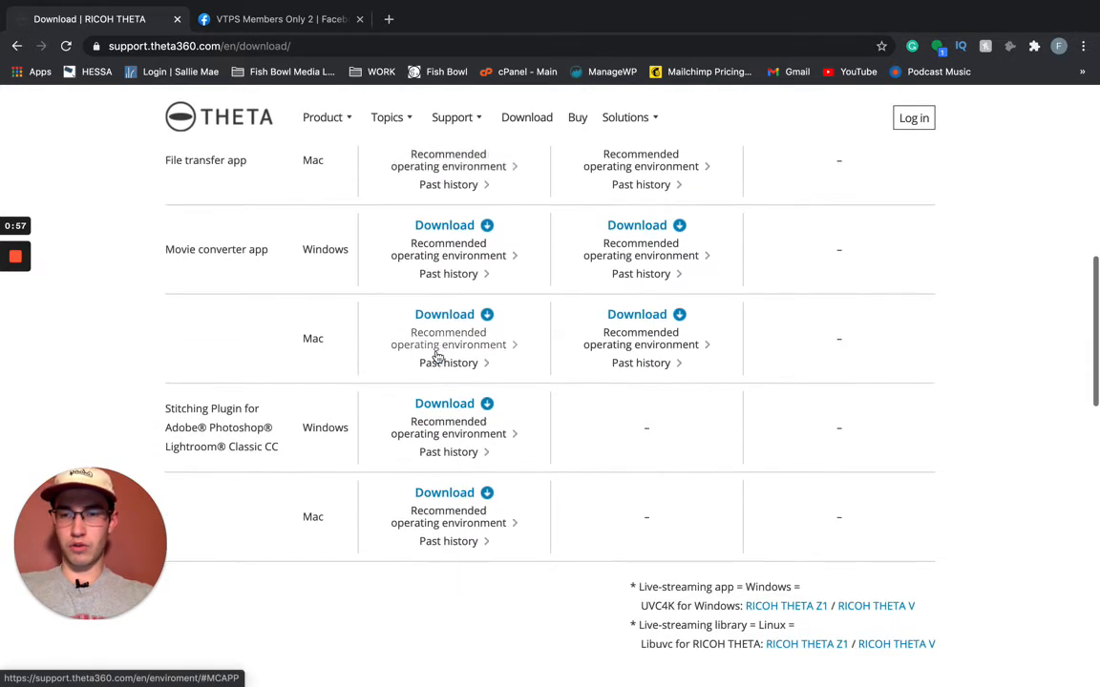
scroll("down", 3)
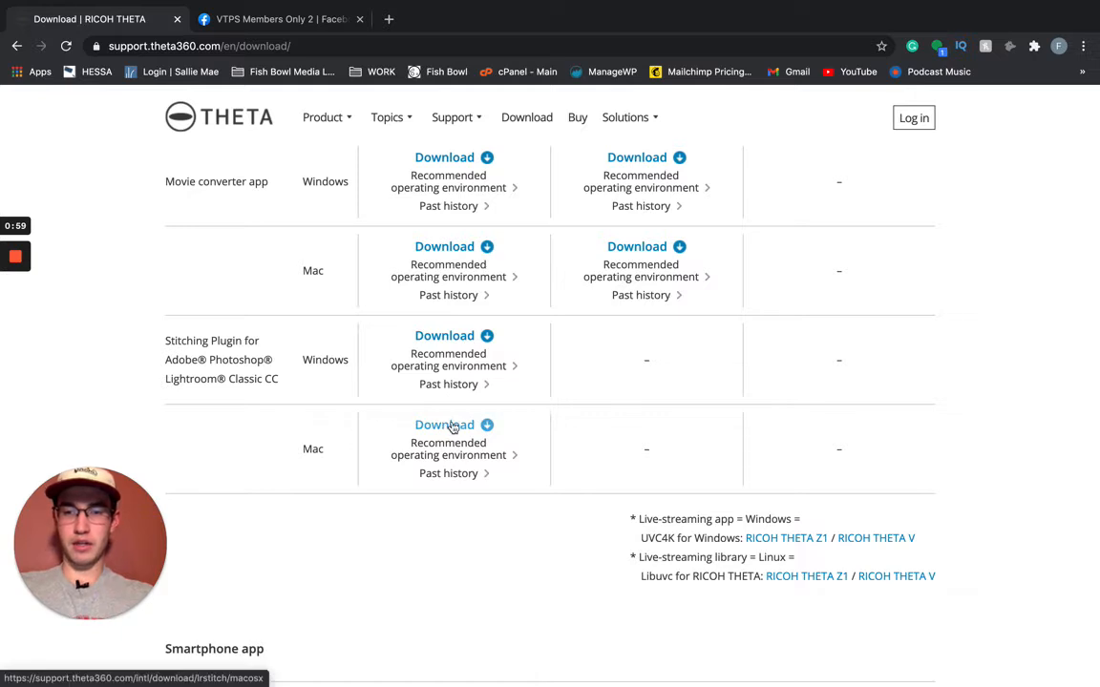
left_click(444, 423)
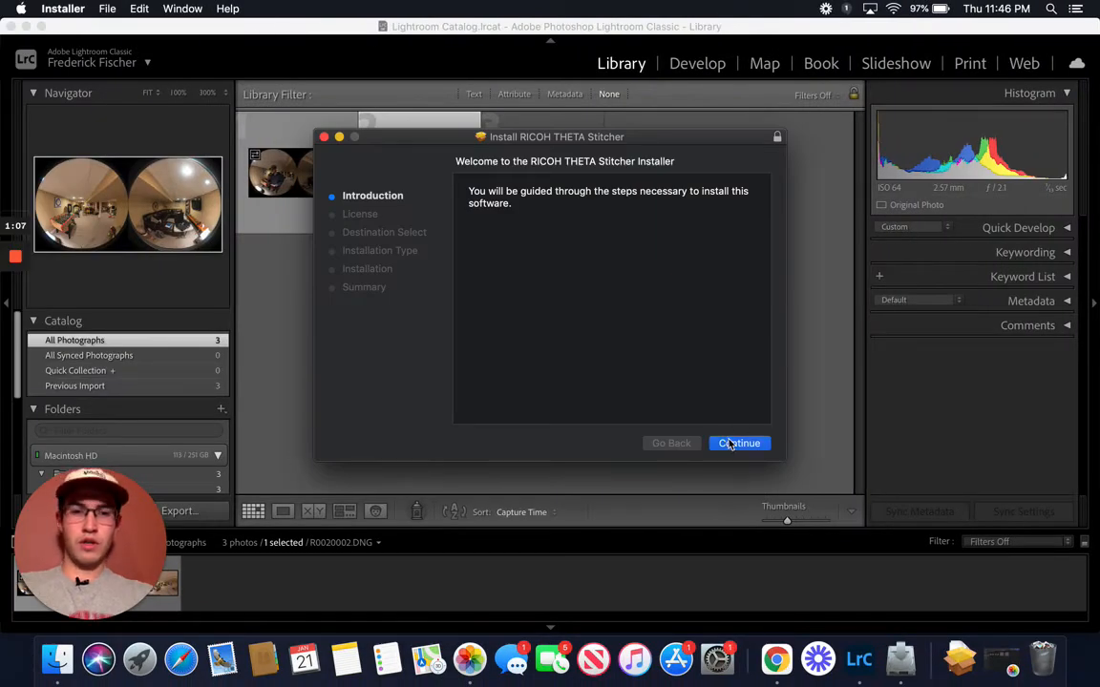
Run the RICOH THETA Stitcher installer through license and authorization, then close it.
left_click(739, 443)
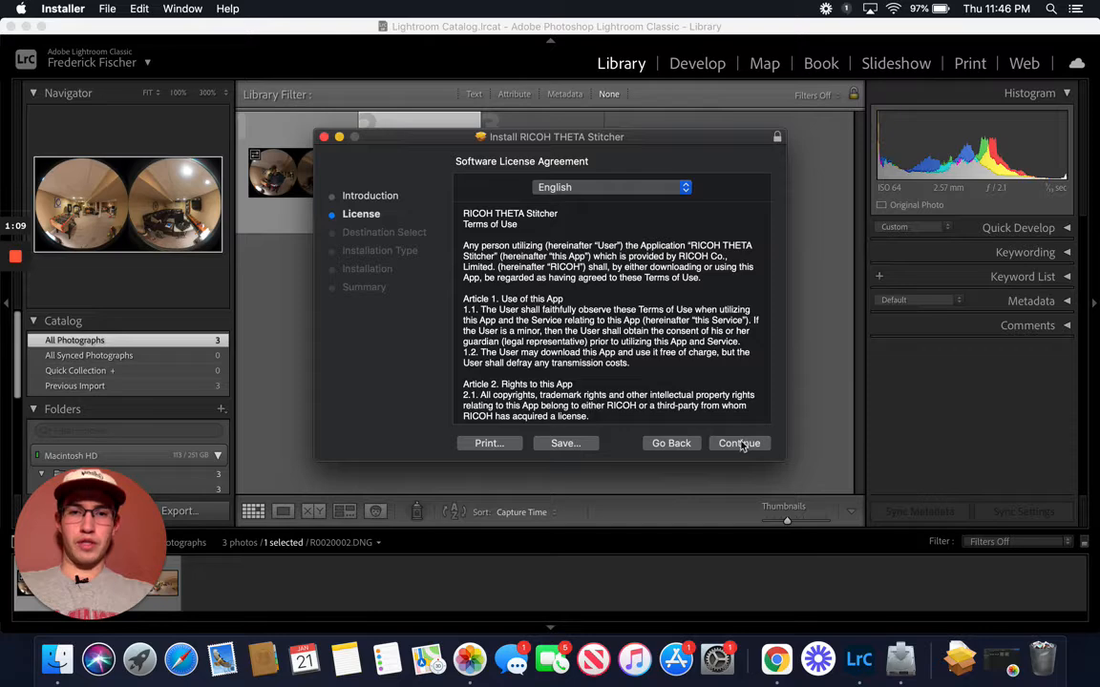
left_click(739, 443)
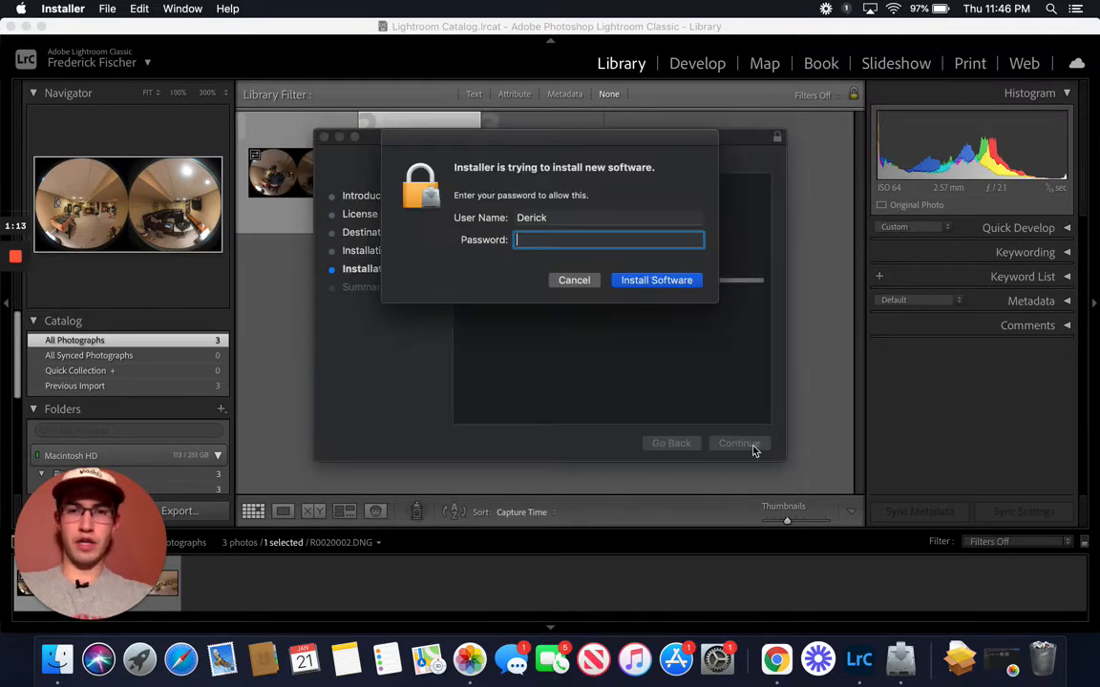
left_click(656, 280)
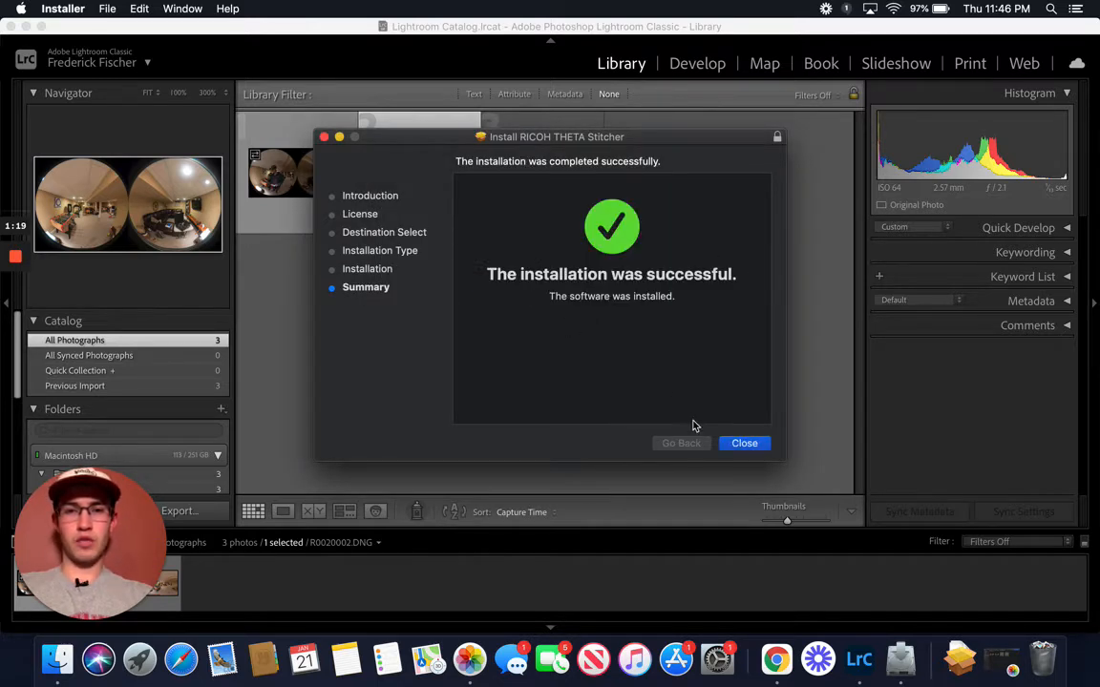
left_click(744, 443)
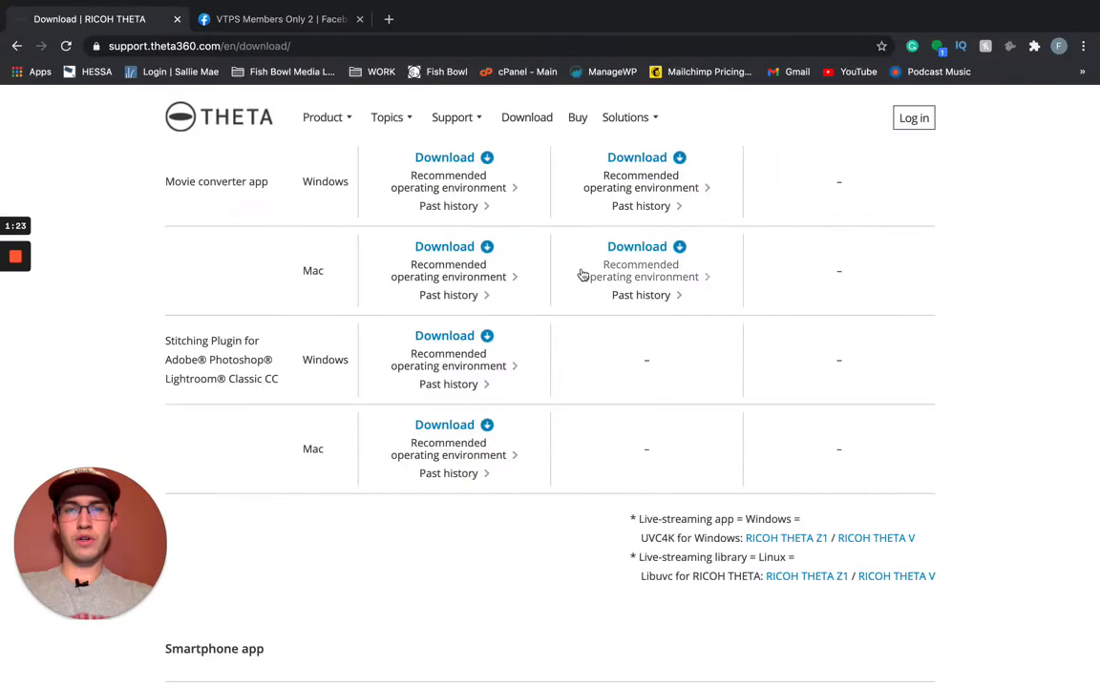
mouse_move(402, 312)
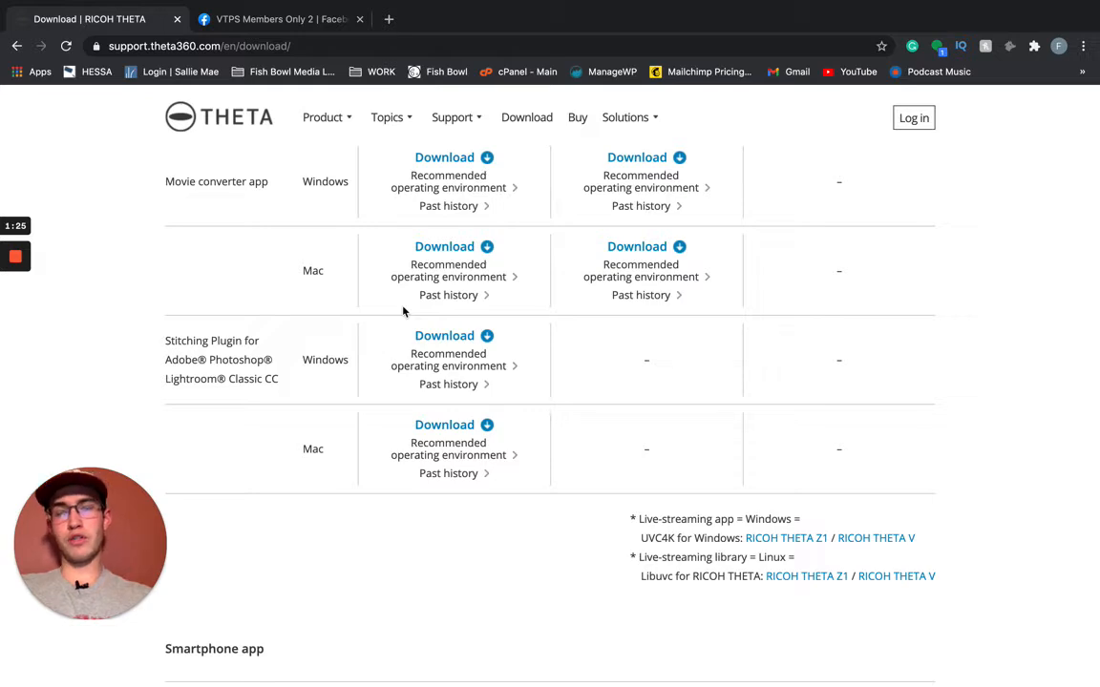
Switch from the browser back to the Lightroom Classic catalog of three photos.
left_click(890, 658)
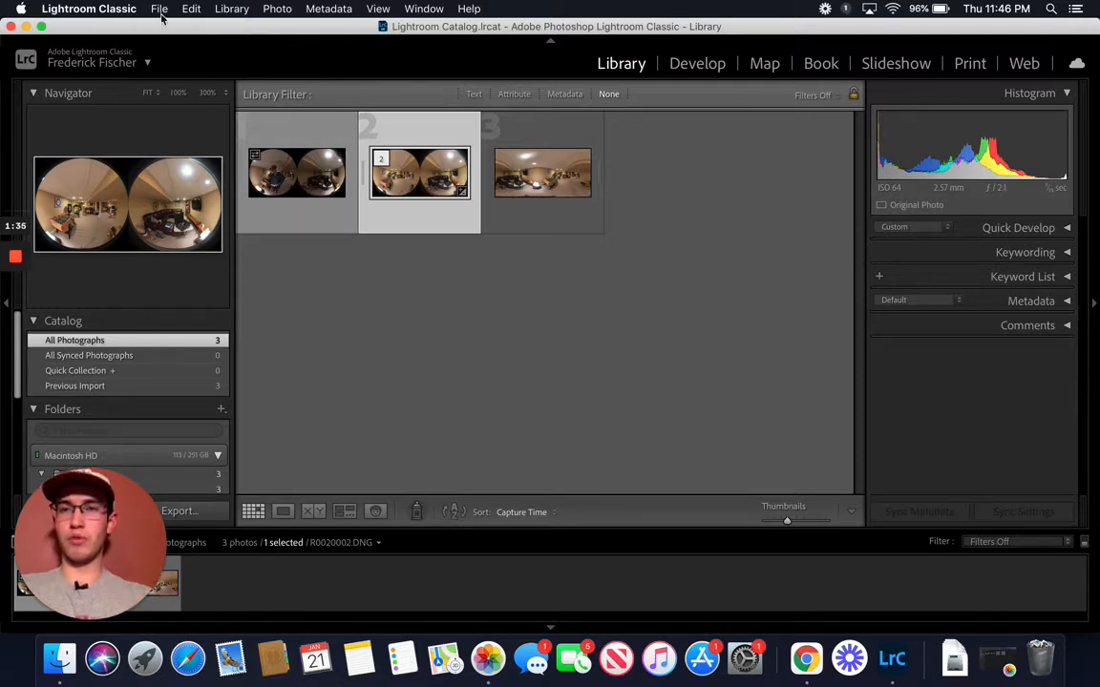
Enlarge the dual-fisheye photo R0020002.DNG and bring up its context actions.
left_click(159, 8)
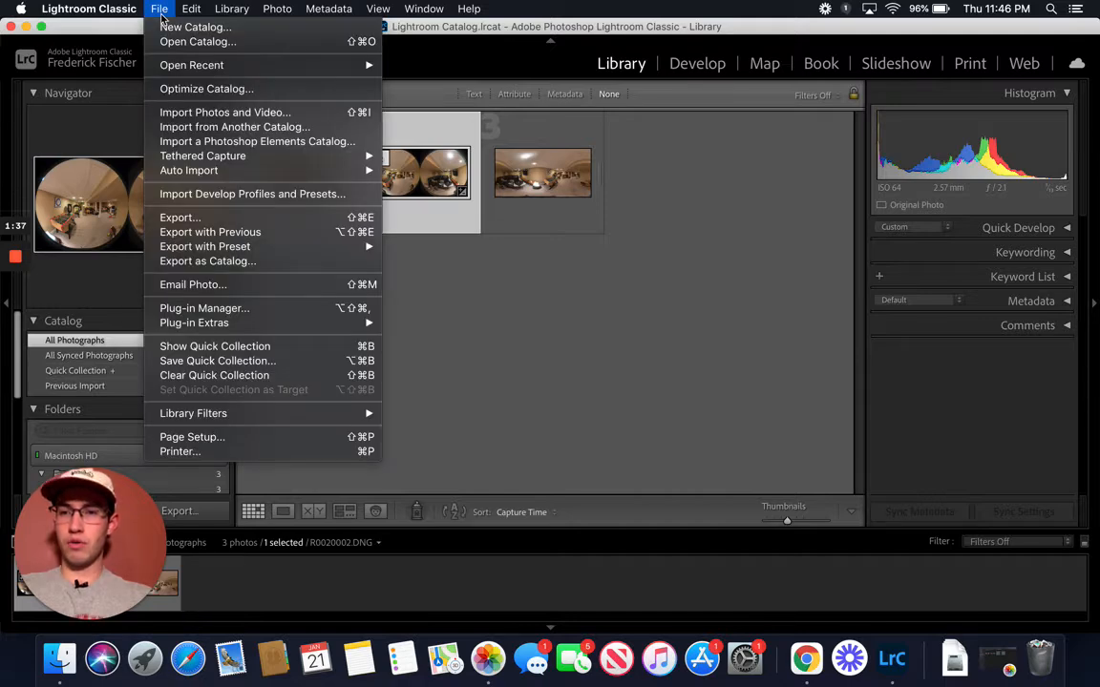
left_click(418, 173)
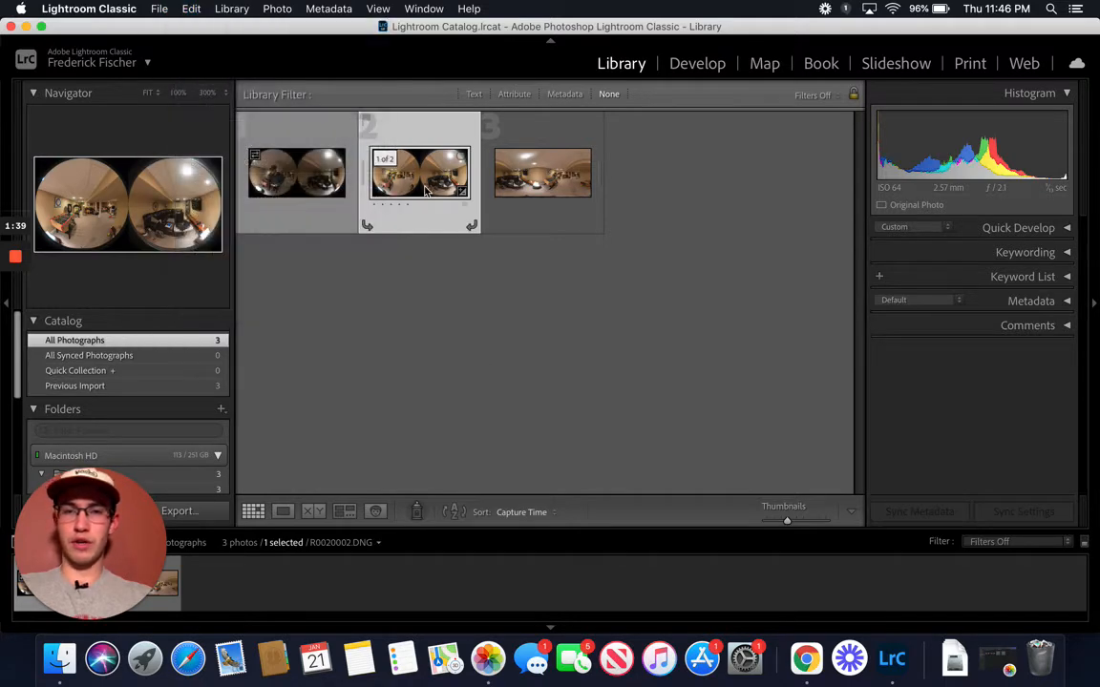
double_click(419, 175)
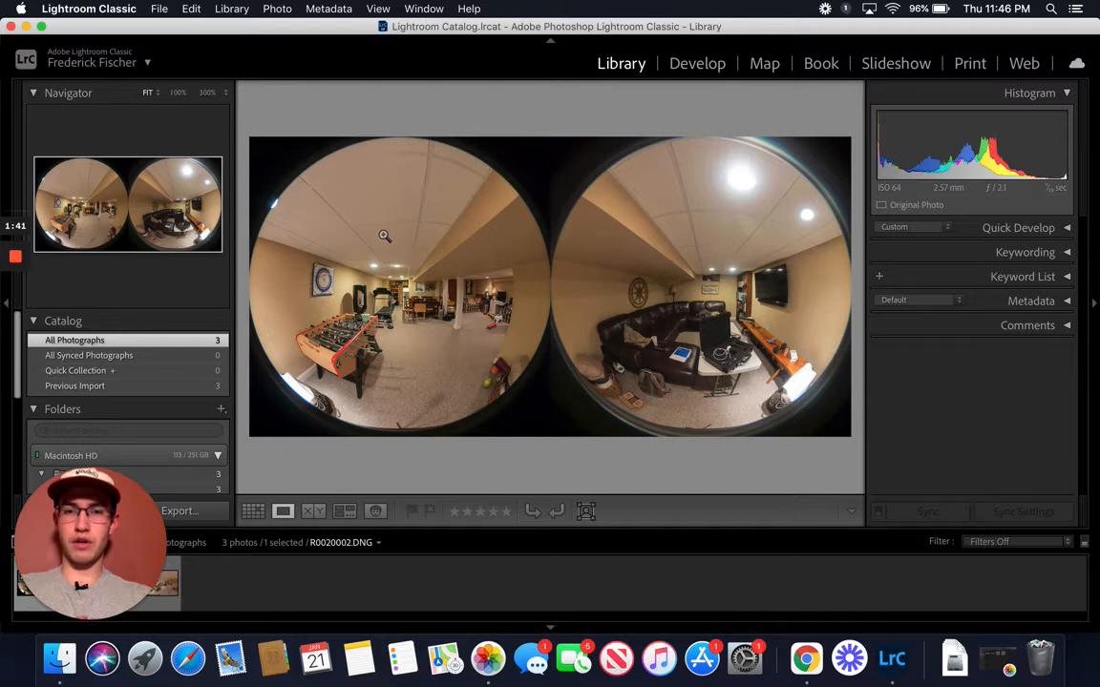
right_click(382, 236)
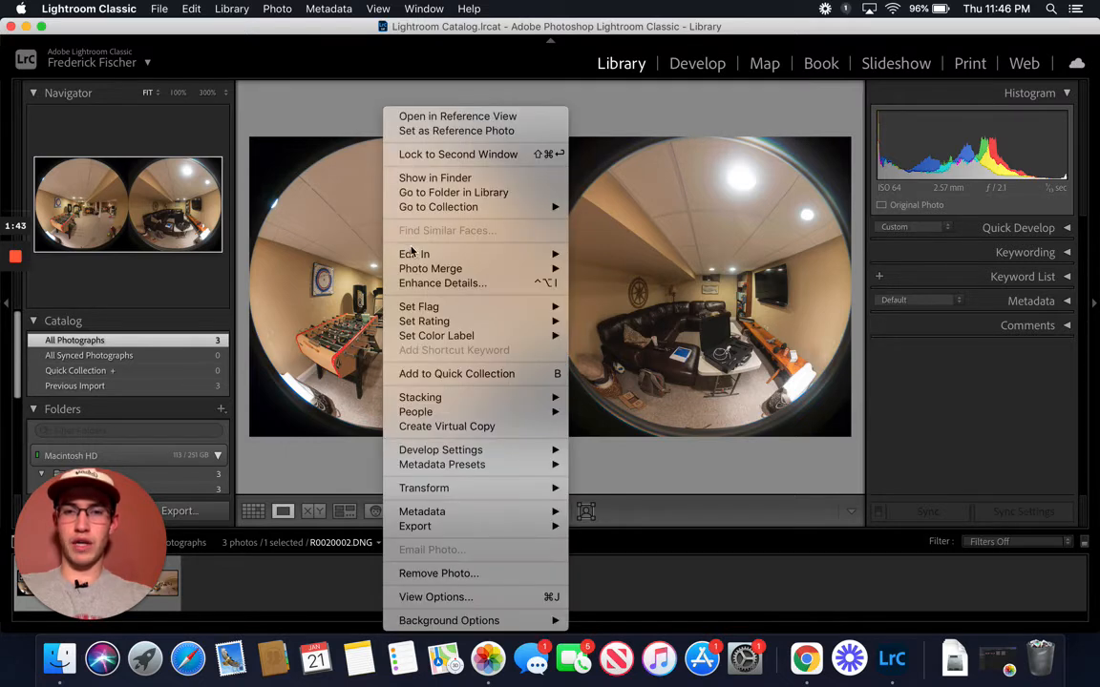
mouse_move(415, 254)
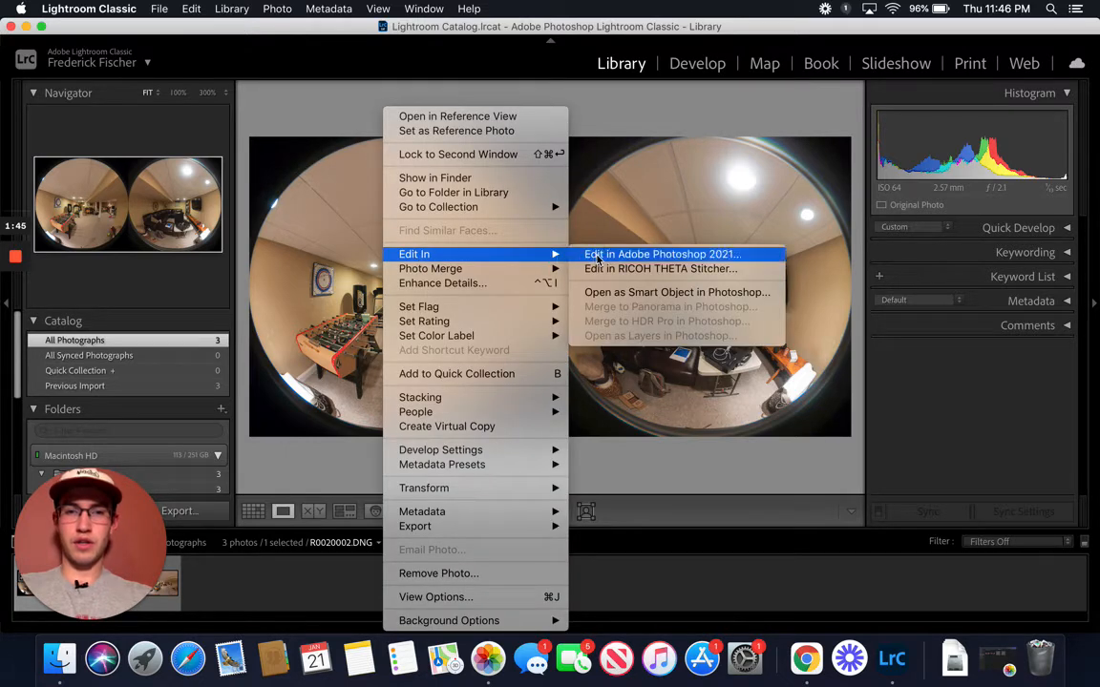
mouse_move(660, 268)
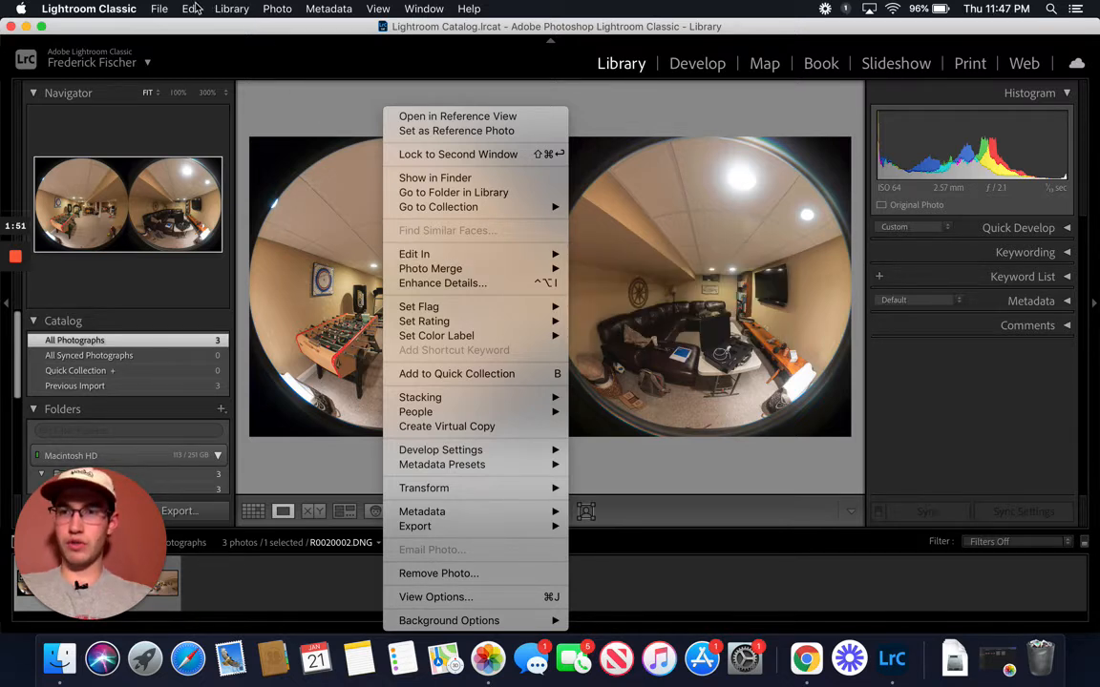
Browse the Edit and File menus, then open the Lightroom Classic application menu.
left_click(190, 8)
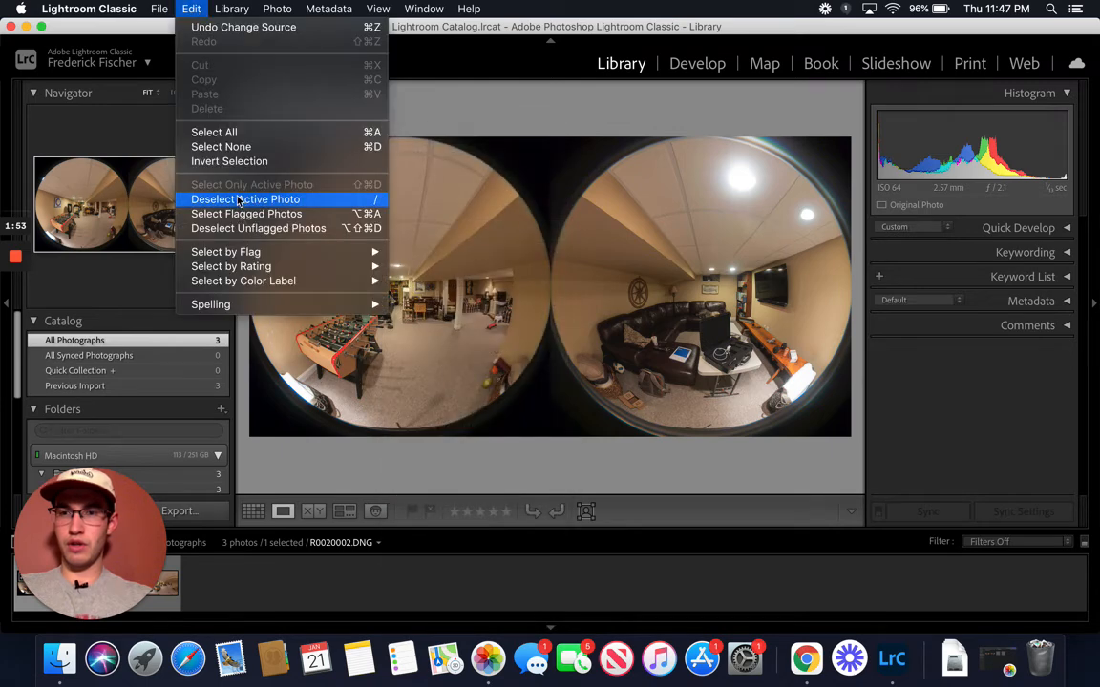
left_click(159, 8)
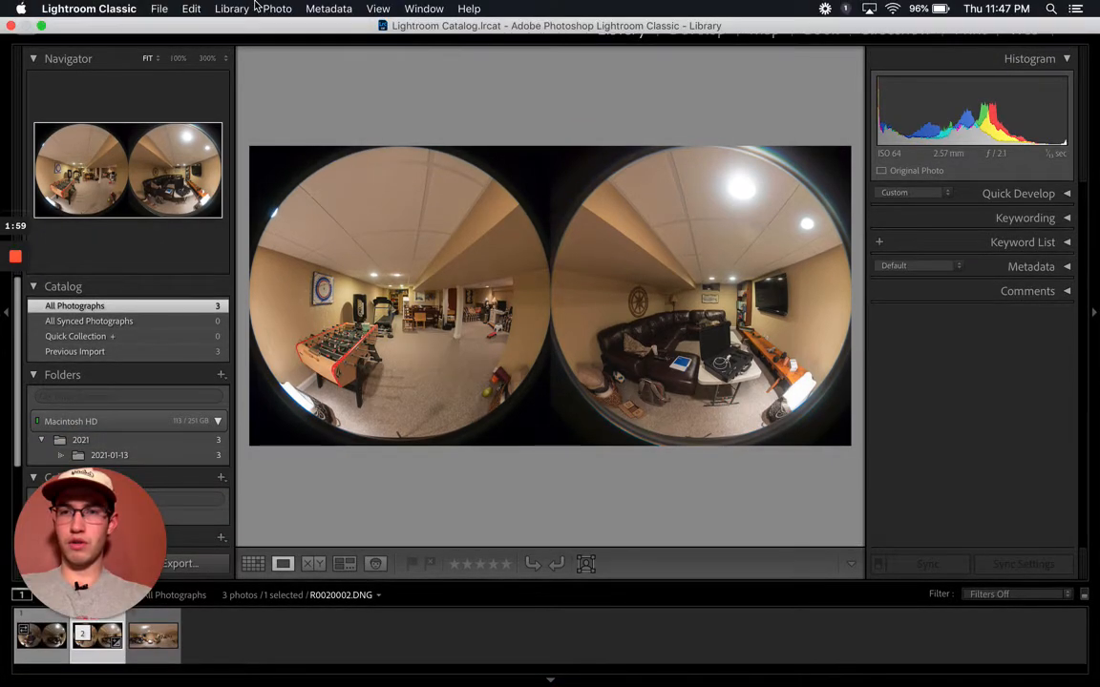
left_click(159, 9)
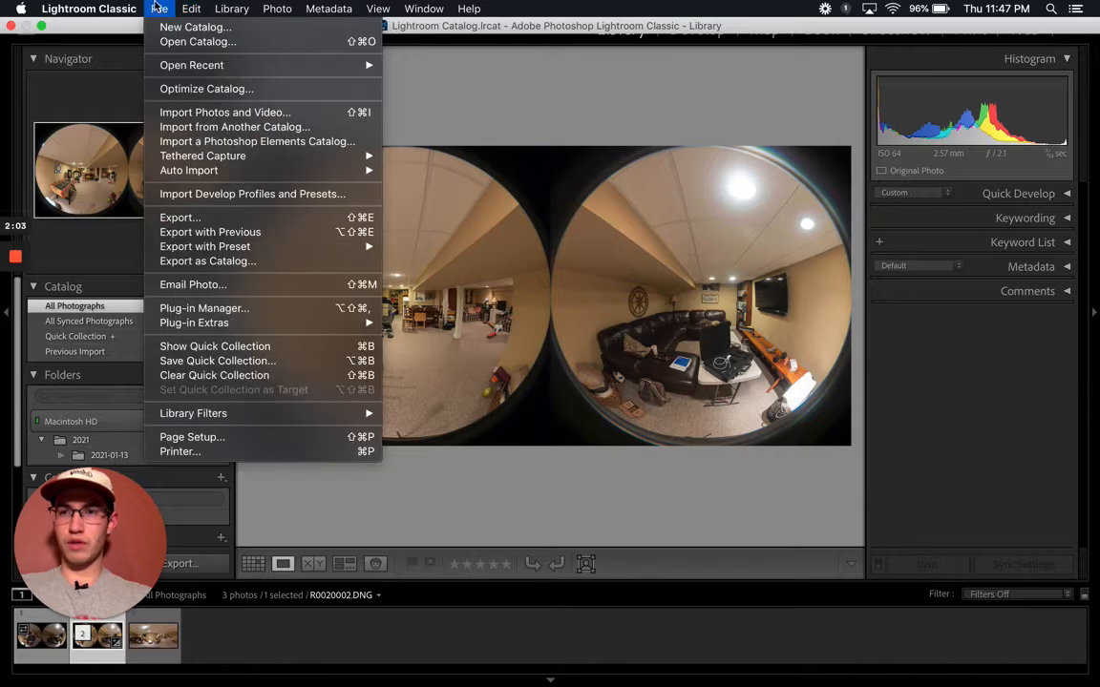
left_click(89, 8)
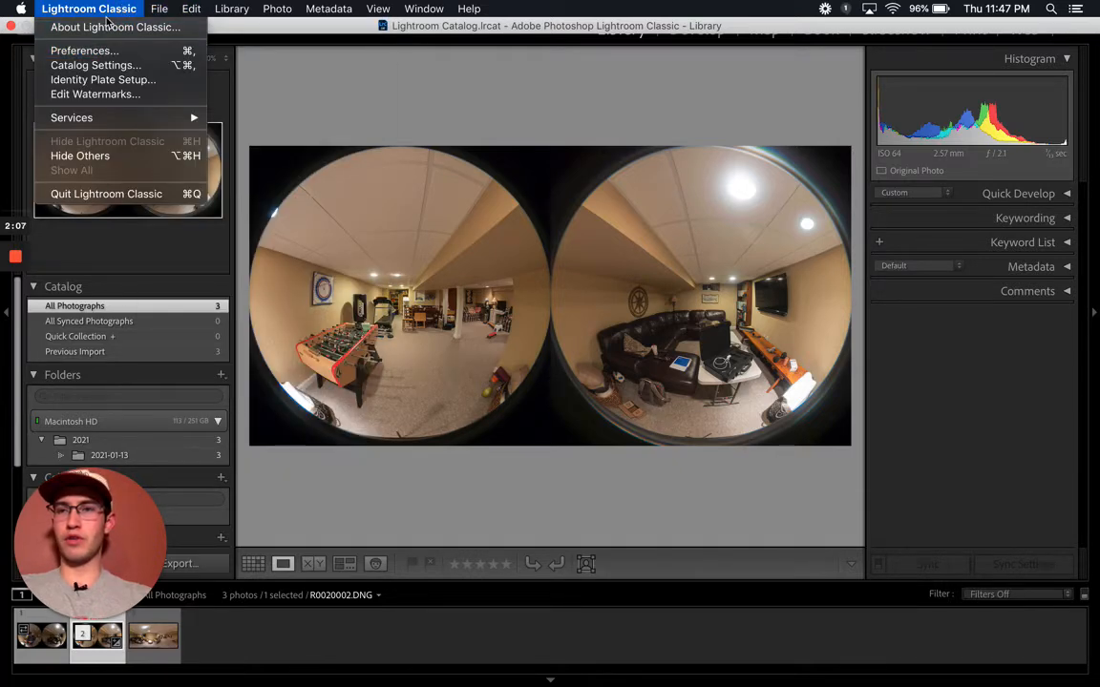
In External Editing preferences, choose RICOH THETA Stitcher as the Additional External Editor.
left_click(84, 51)
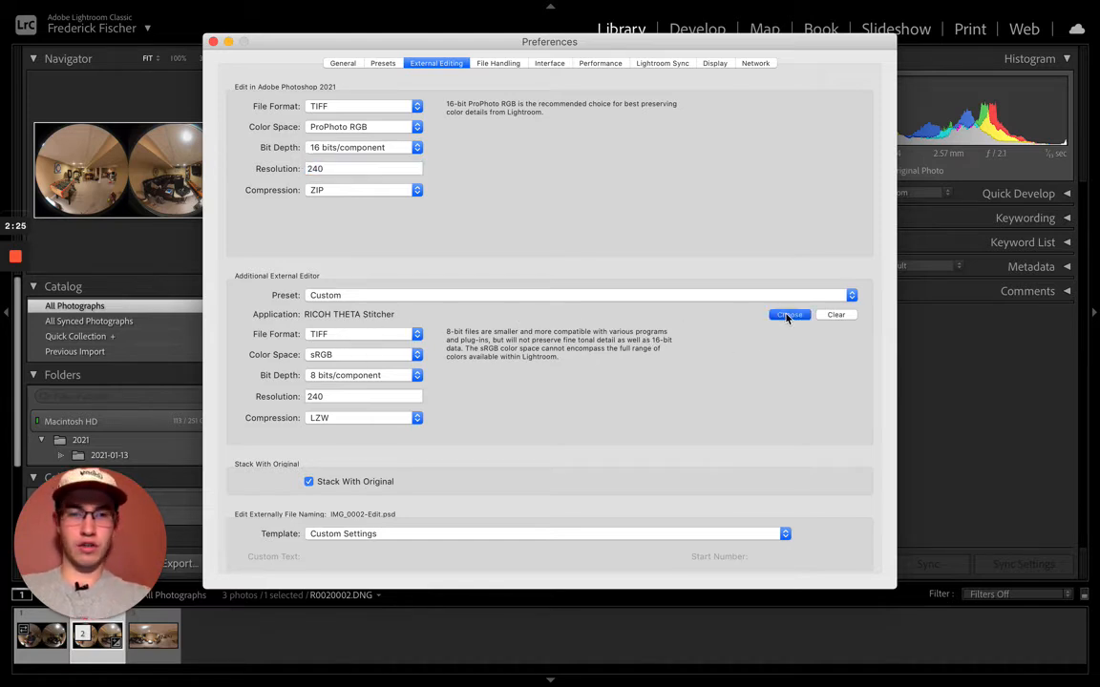
left_click(788, 314)
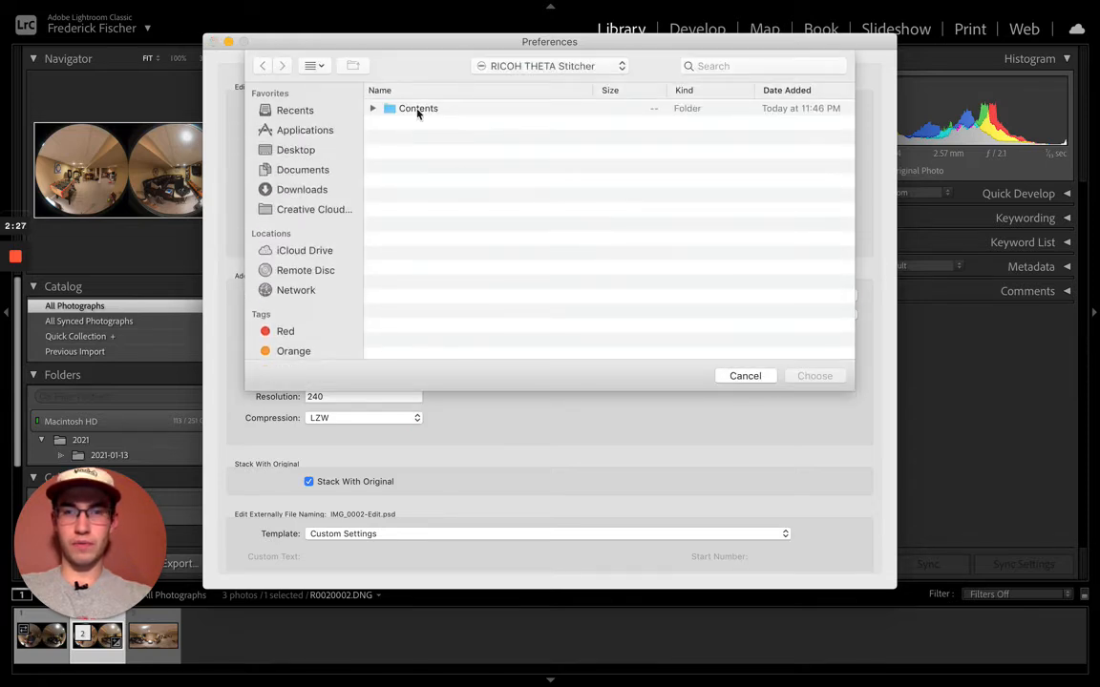
mouse_move(300, 141)
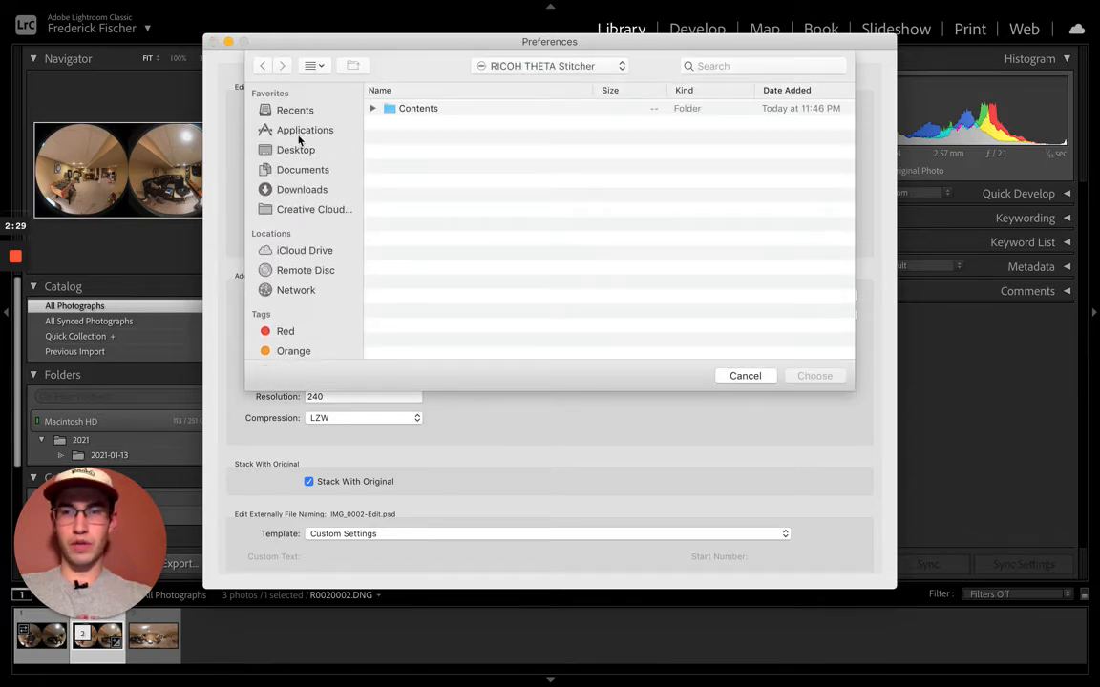
left_click(302, 189)
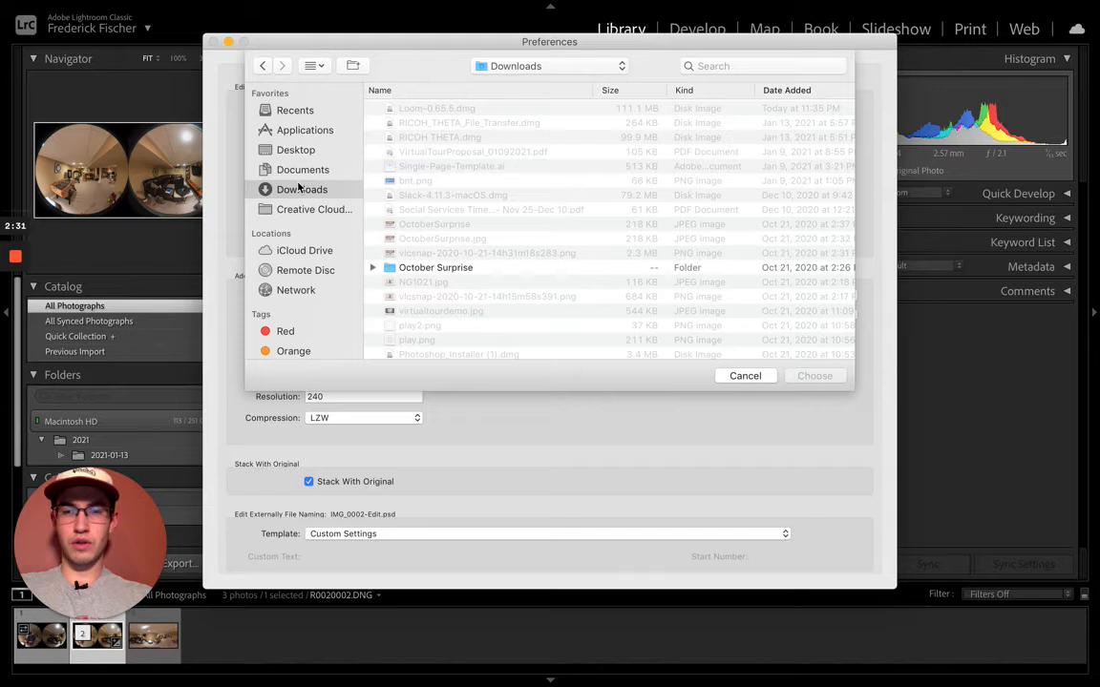
mouse_move(408, 120)
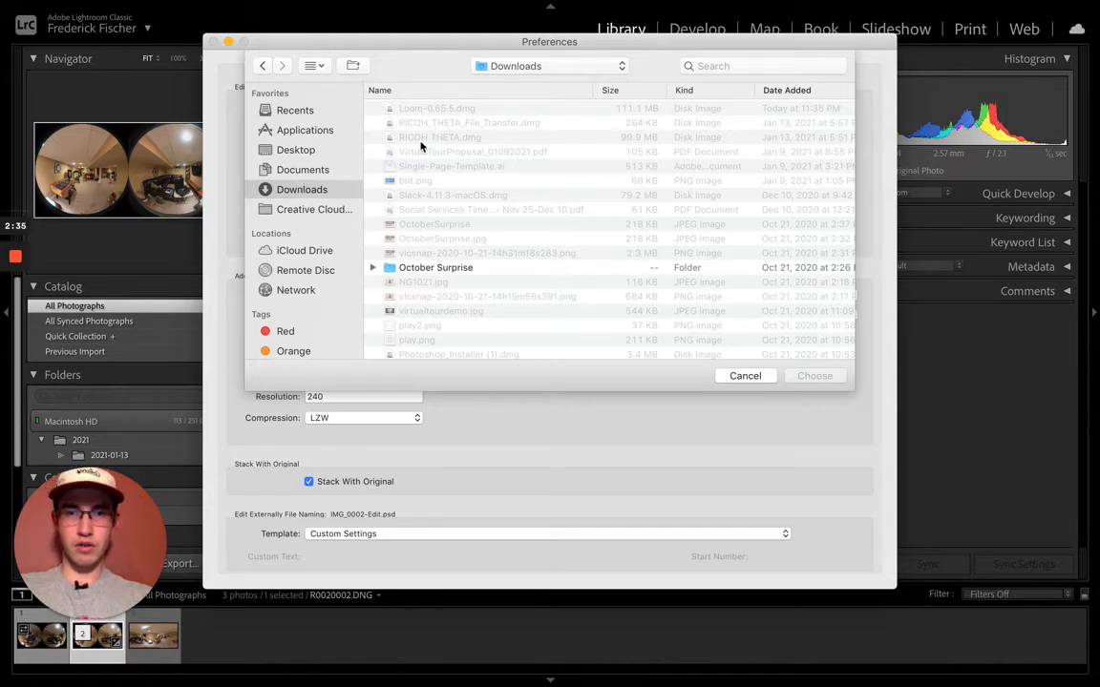
mouse_move(702, 411)
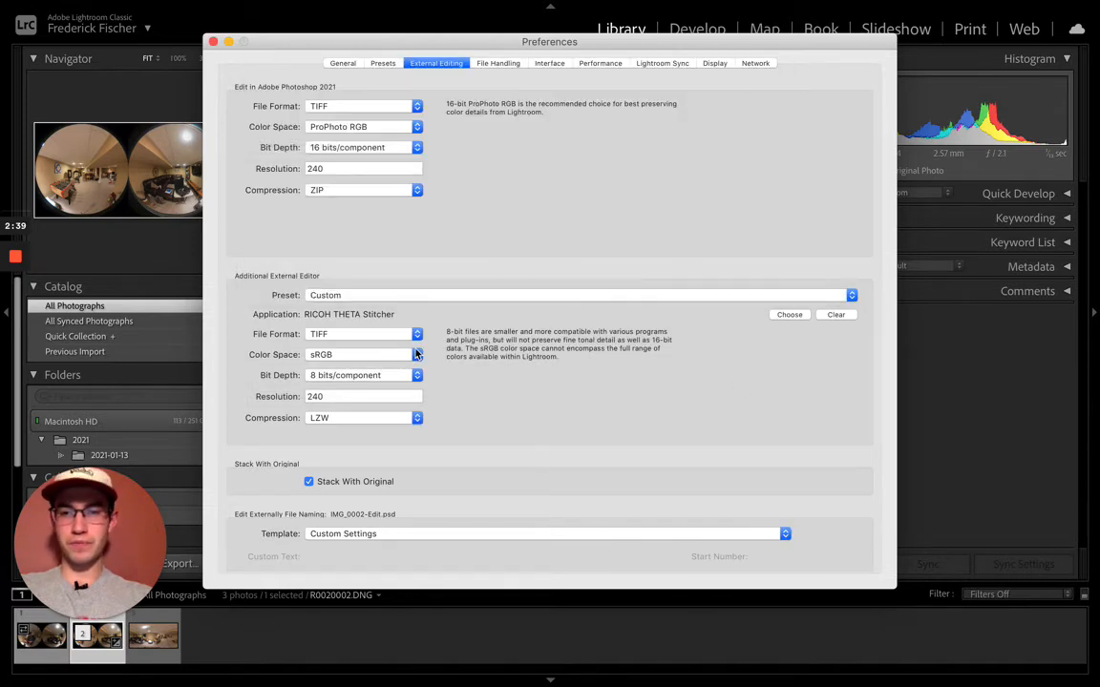
mouse_move(392, 295)
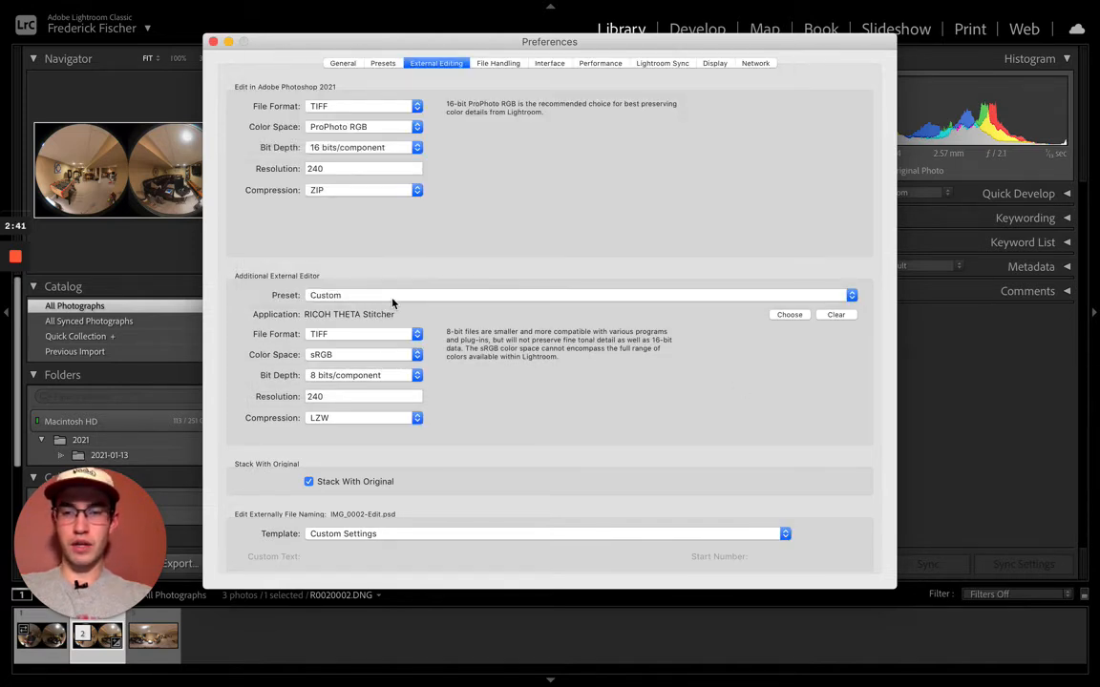
Save the current Stitcher editor settings as a new preset named 'Ricoh Stitcher'.
left_click(577, 294)
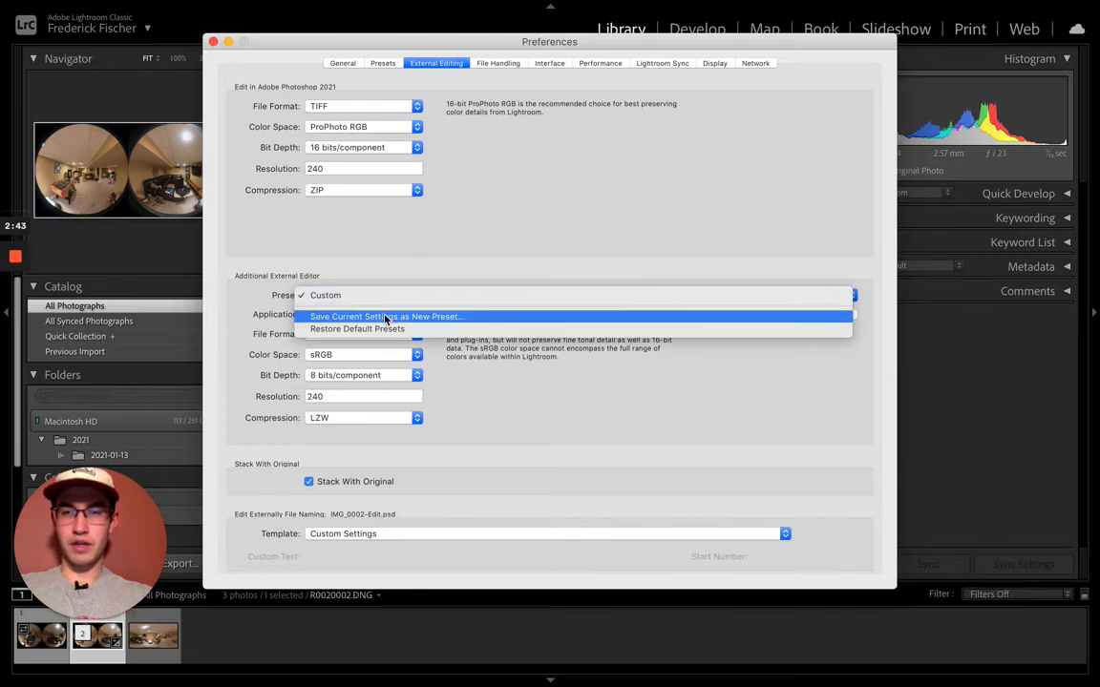
left_click(385, 316)
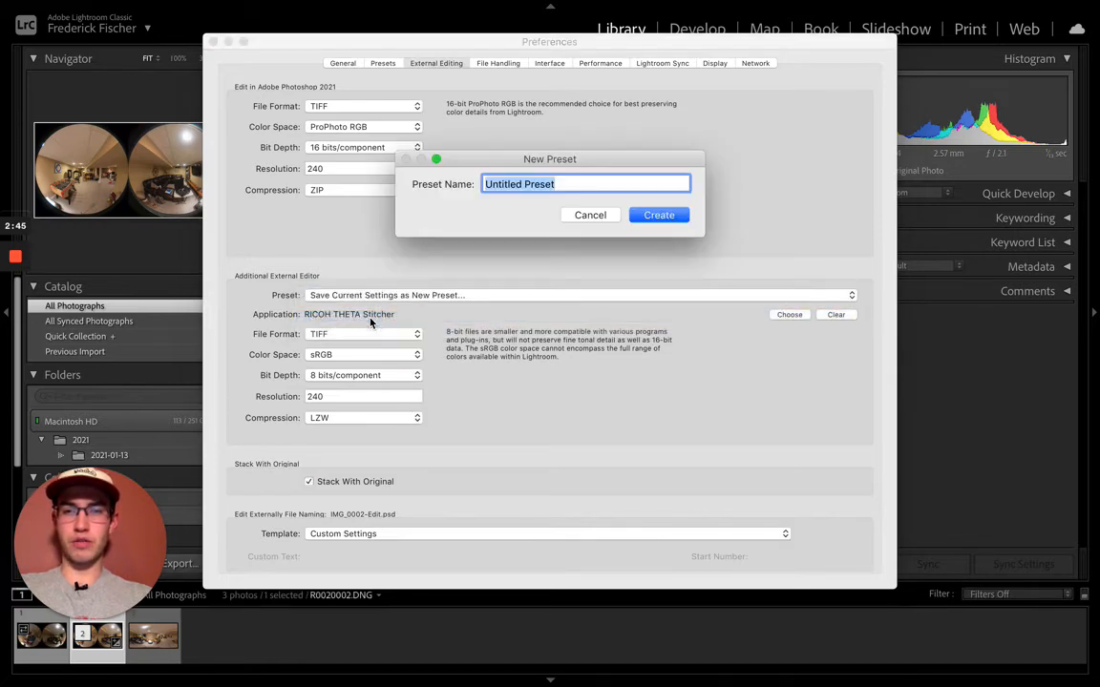
type("Ricoh Stitcher")
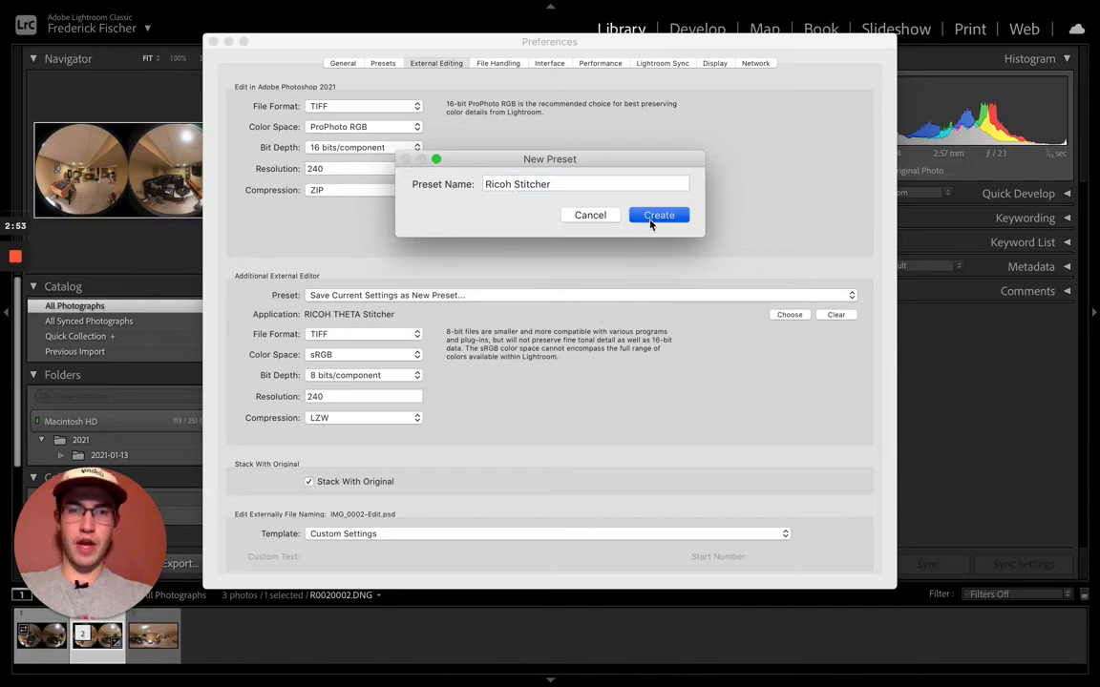
left_click(659, 215)
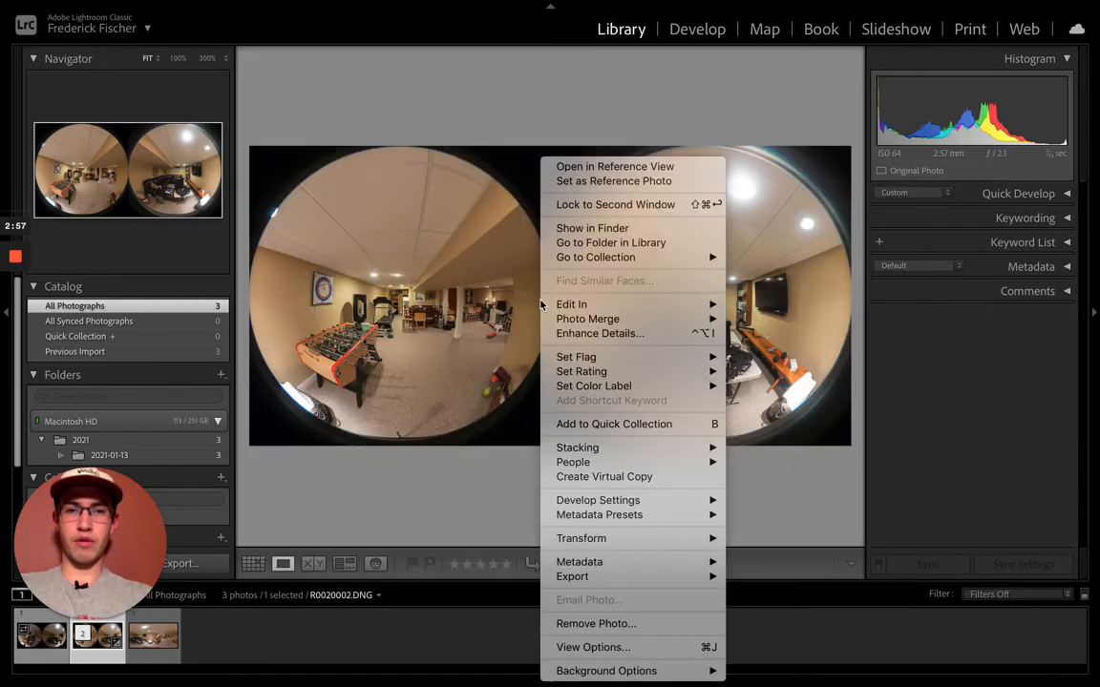
mouse_move(571, 304)
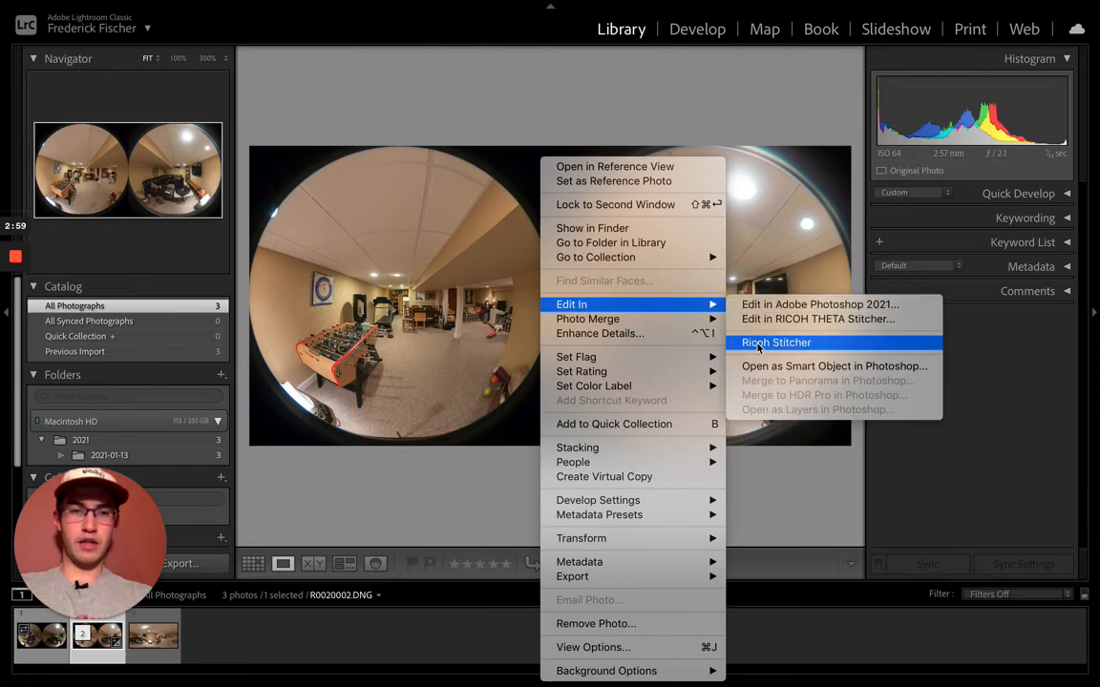
Edit the photo in Ricoh Stitcher as a copy with Lightroom adjustments.
left_click(775, 342)
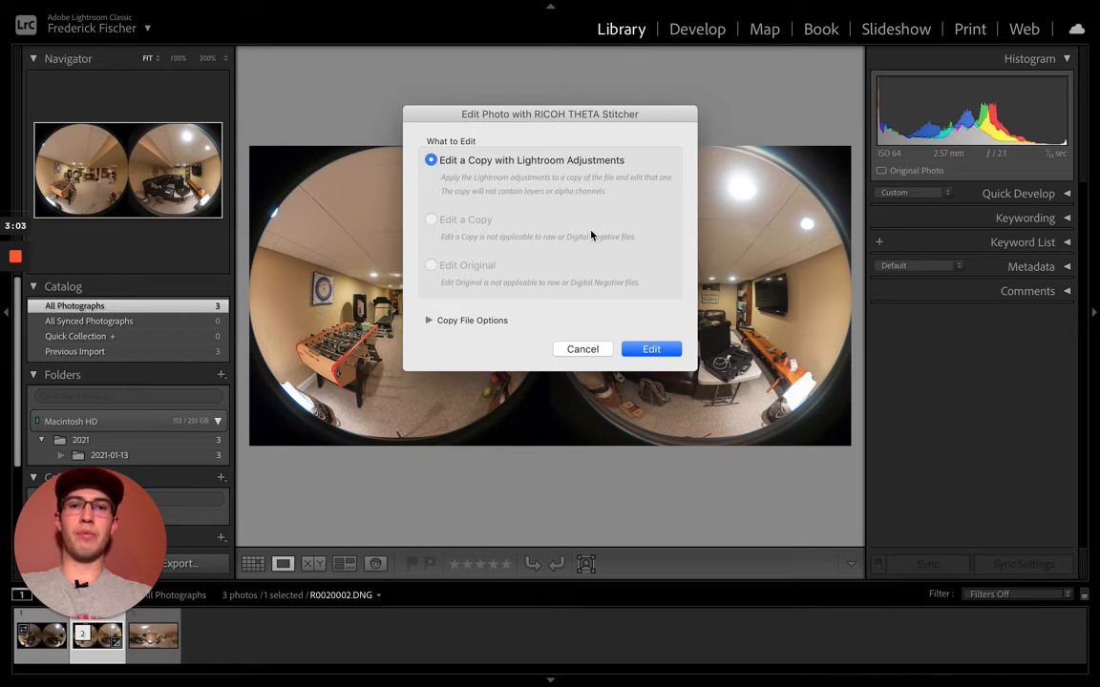
left_click(651, 348)
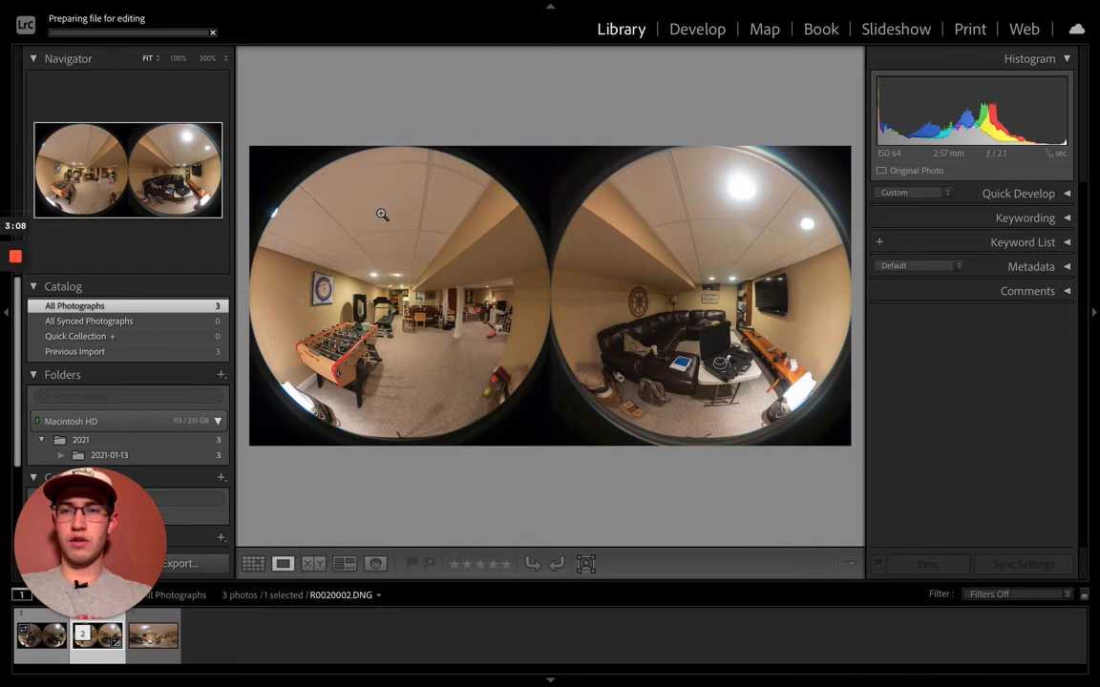
mouse_move(109, 36)
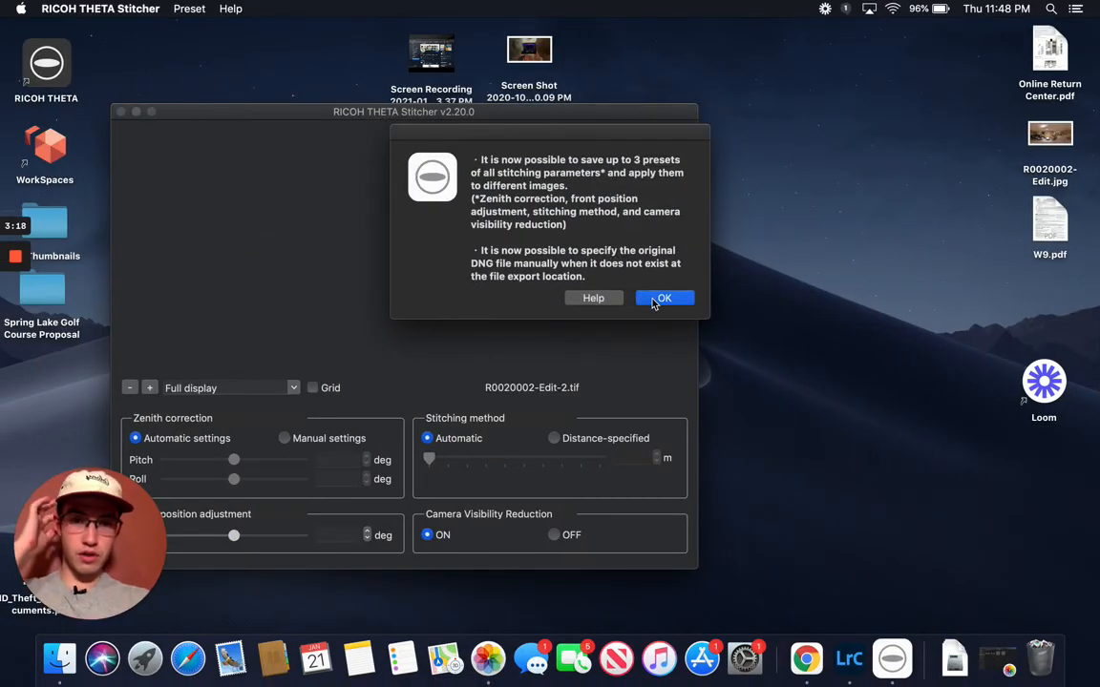
mouse_move(666, 290)
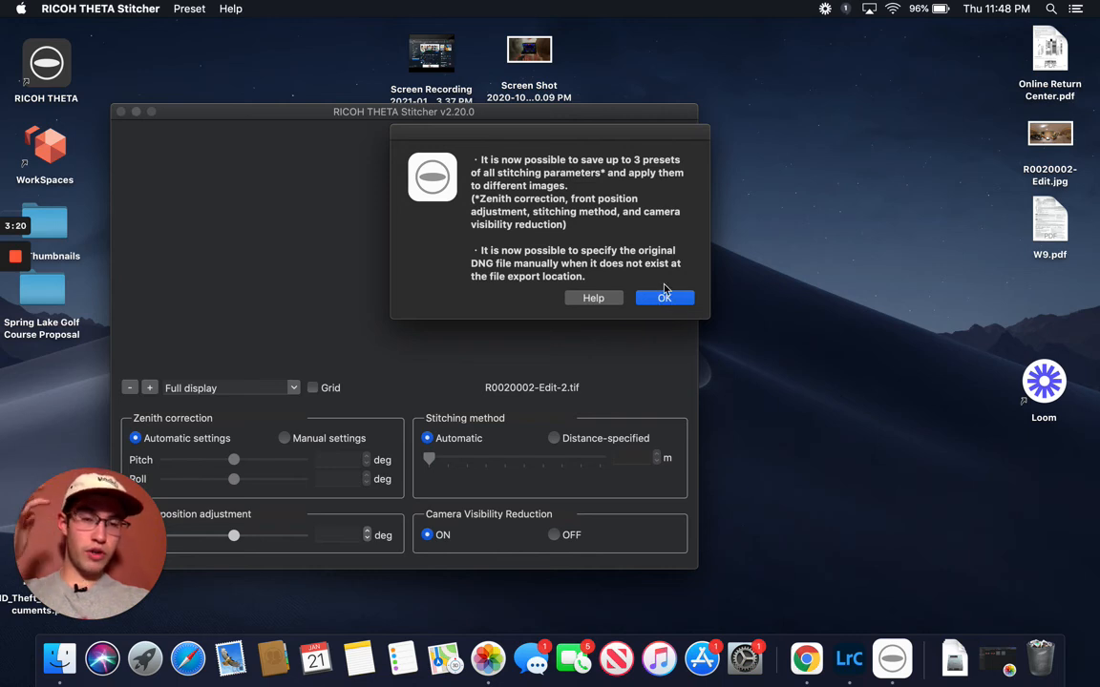
Dismiss the Stitcher new-features notice to reveal the stitched 360° panorama preview.
left_click(664, 297)
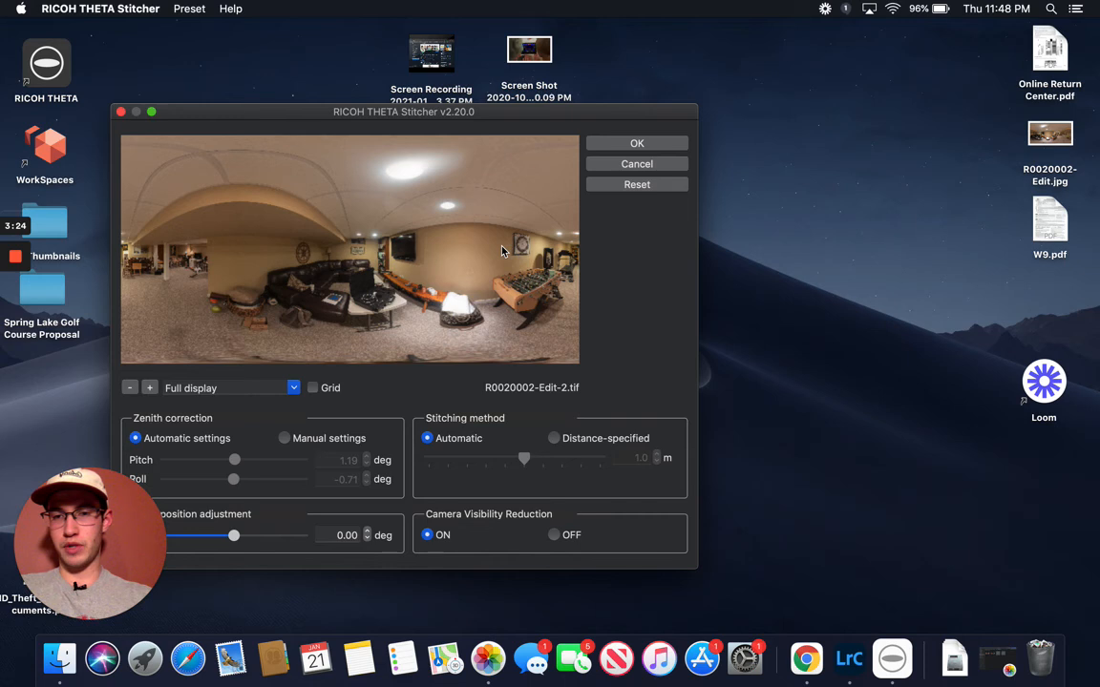
mouse_move(430, 289)
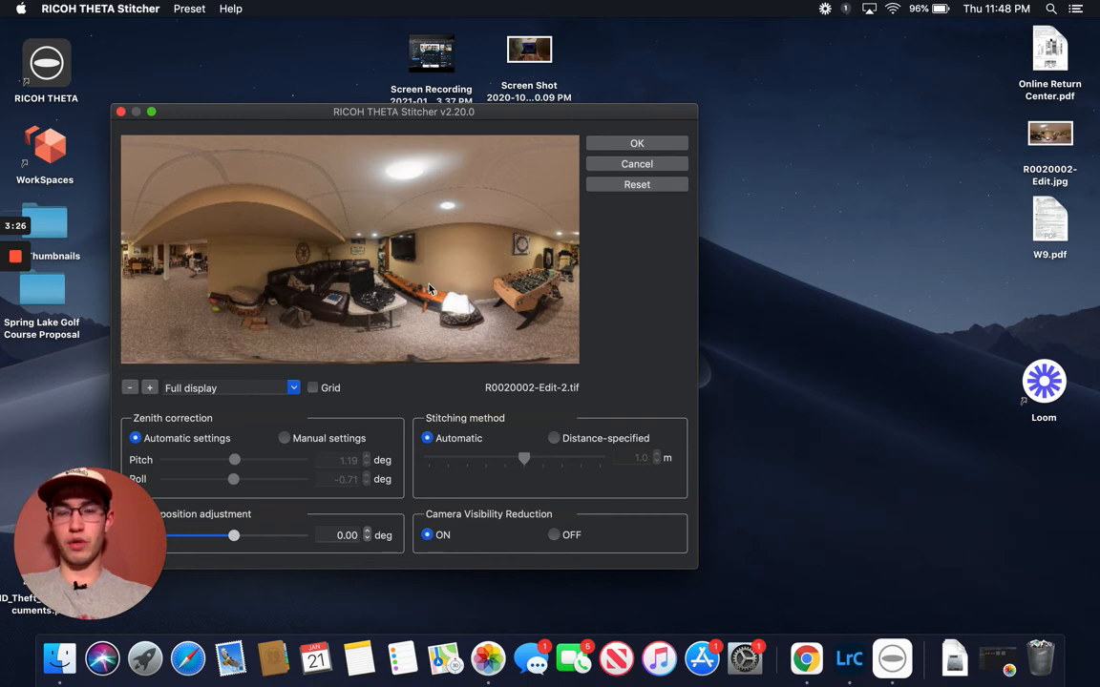
mouse_move(637, 143)
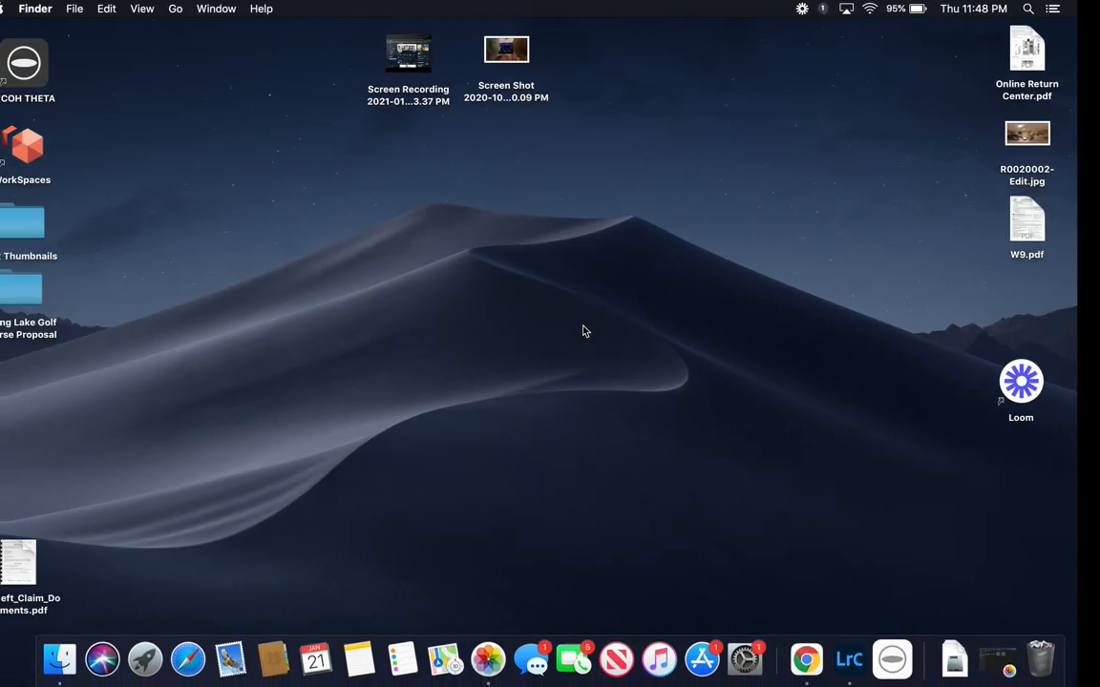
Switch back to Lightroom Classic to view the stitched R0020002-Edit-2.tif panorama.
left_click(847, 659)
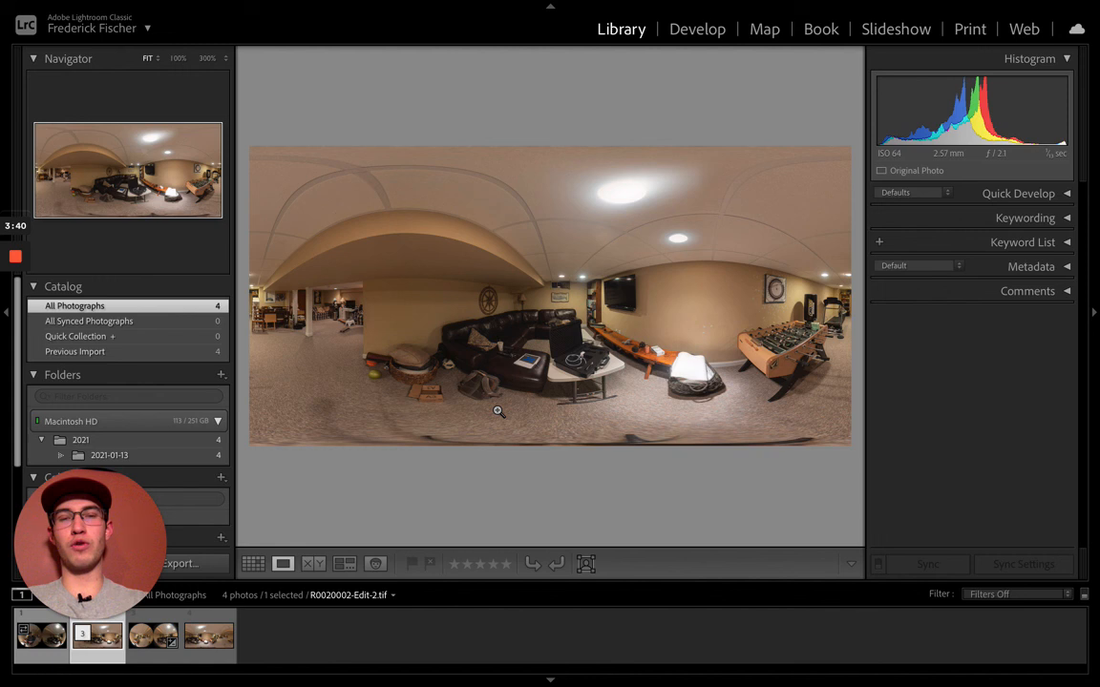
mouse_move(521, 323)
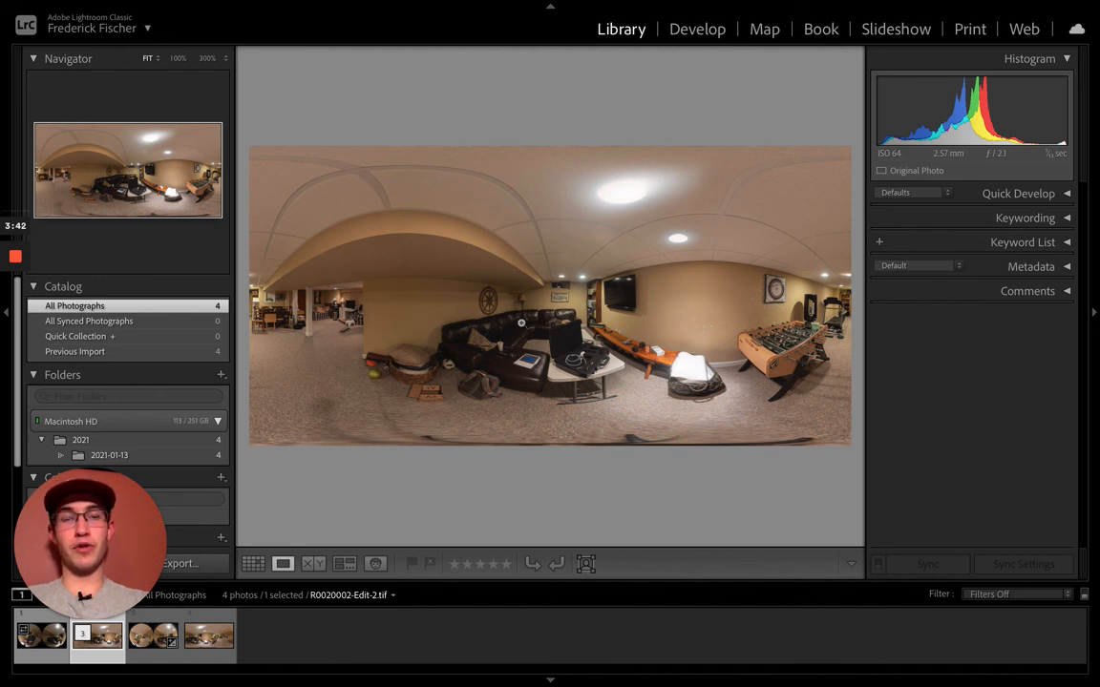